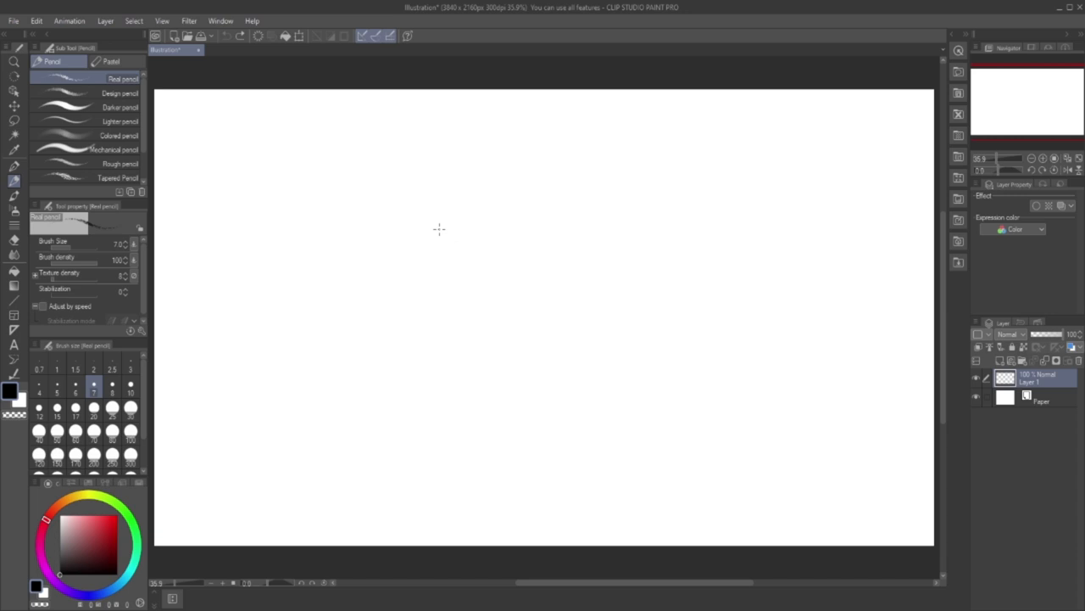
pyautogui.moveTo(494, 231)
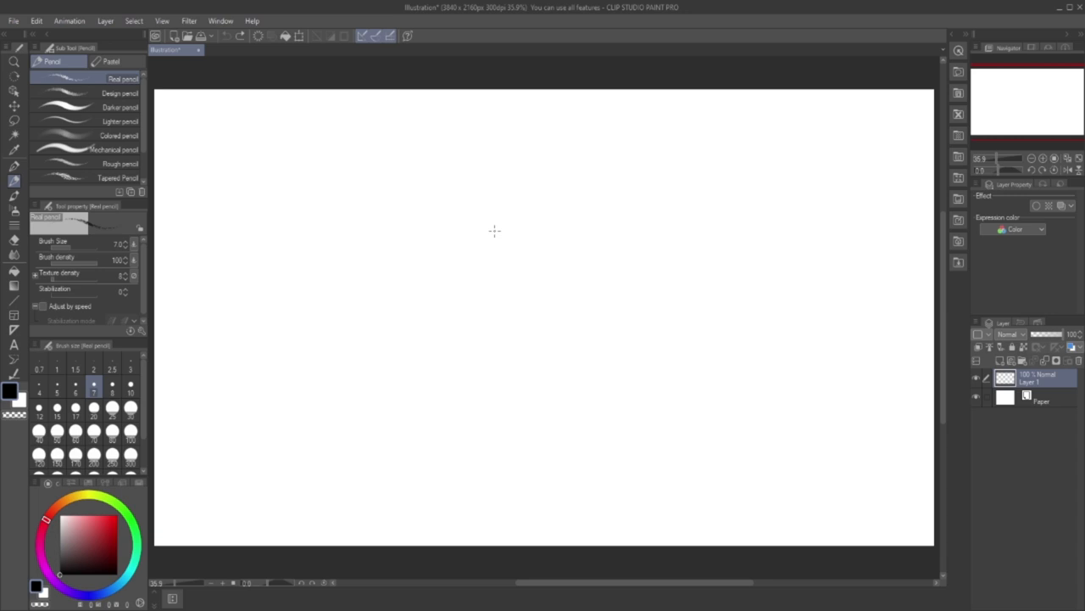
# Pencil a round head oval and cross it with vertical and horizontal guide lines.
pyautogui.moveTo(471, 221); pyautogui.dragTo(502, 280)
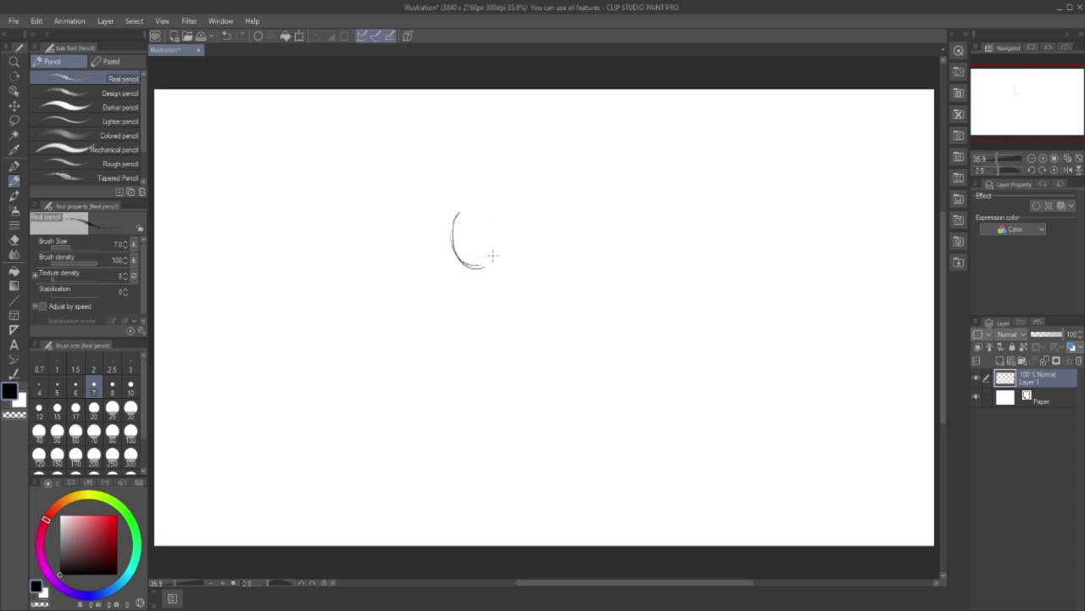
pyautogui.moveTo(453, 212); pyautogui.dragTo(501, 263)
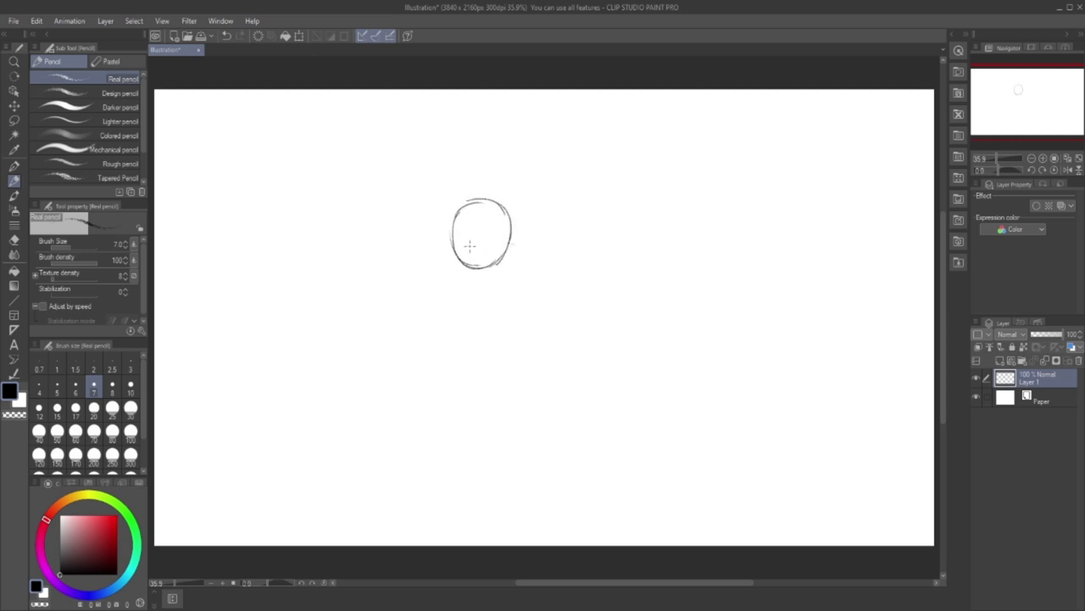
pyautogui.moveTo(471, 203); pyautogui.dragTo(470, 259)
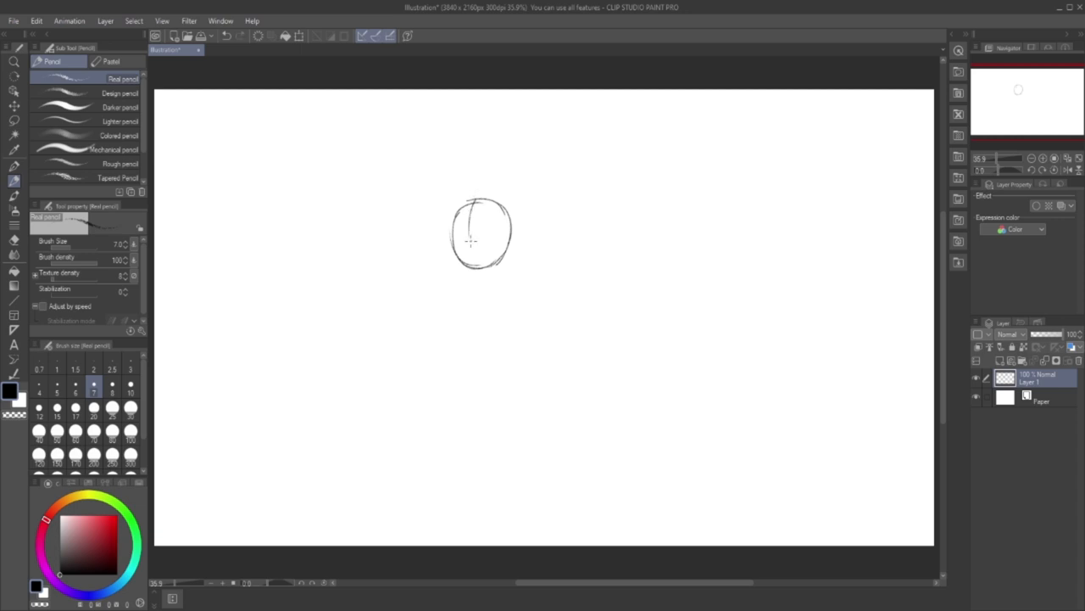
pyautogui.moveTo(468, 212); pyautogui.dragTo(464, 263)
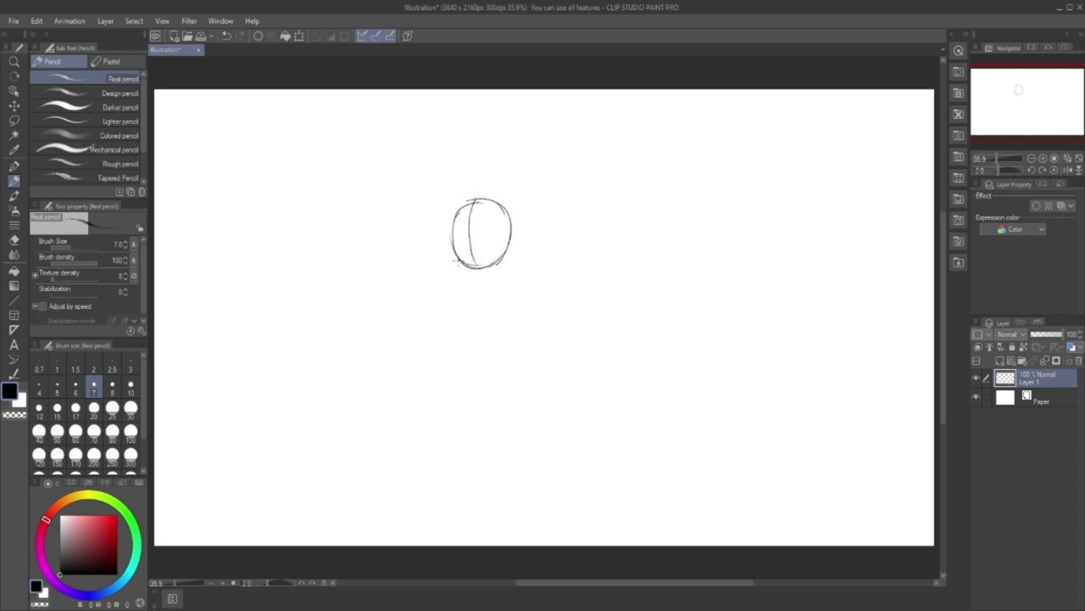
pyautogui.moveTo(471, 208); pyautogui.dragTo(483, 263)
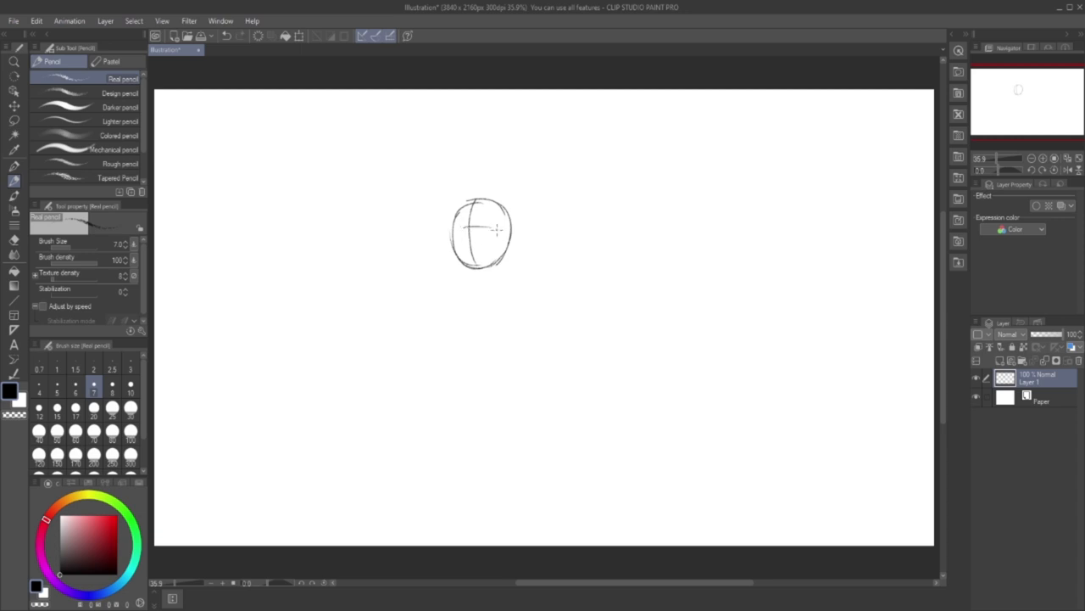
pyautogui.moveTo(464, 229); pyautogui.dragTo(488, 225)
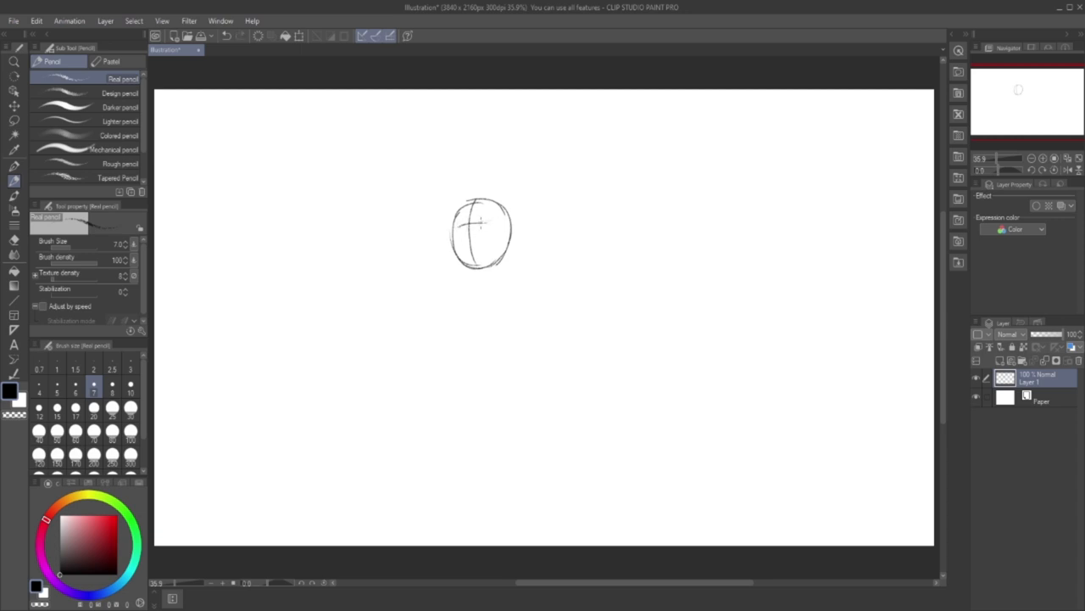
pyautogui.moveTo(475, 222); pyautogui.dragTo(504, 227)
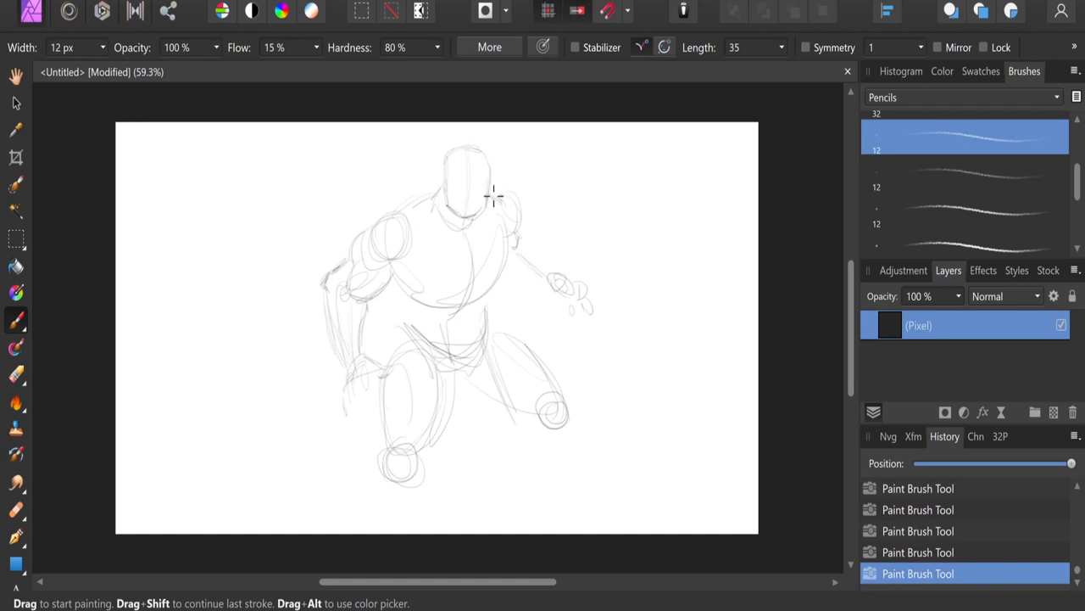
pyautogui.moveTo(490, 188)
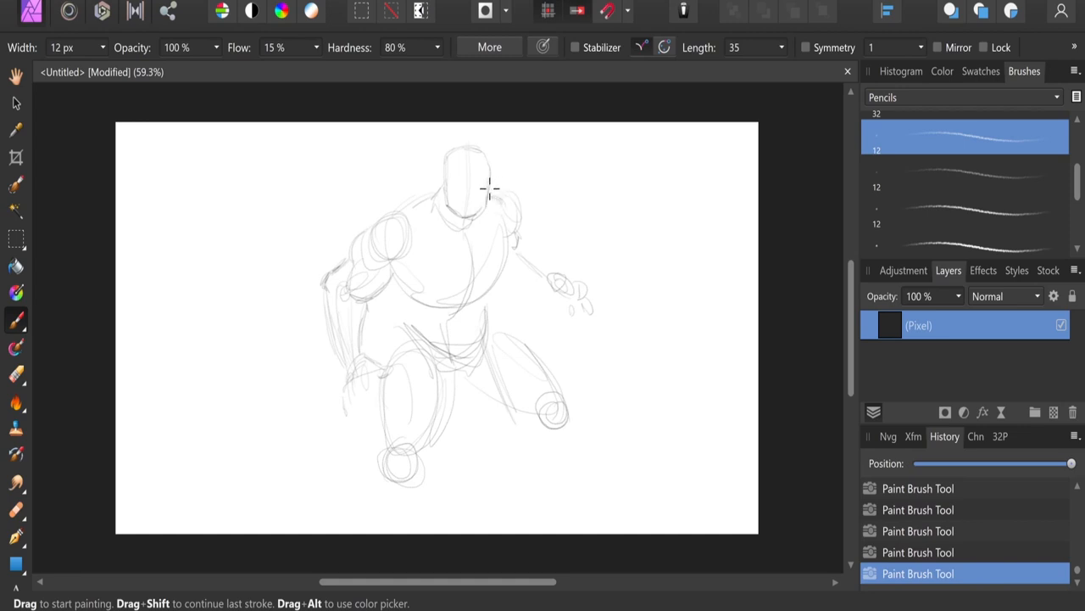
pyautogui.moveTo(483, 176)
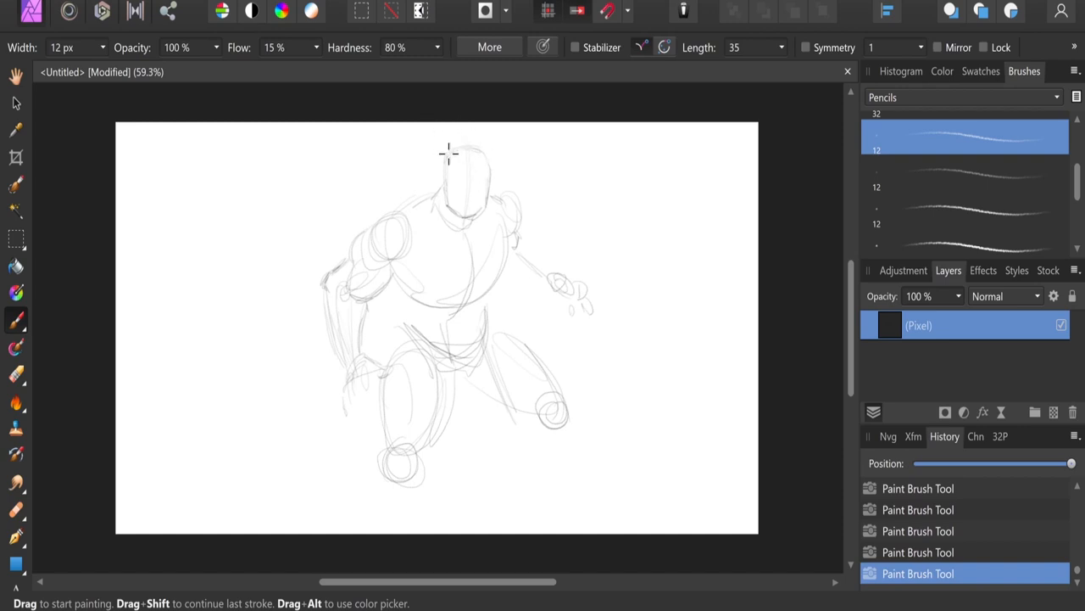
pyautogui.moveTo(482, 162)
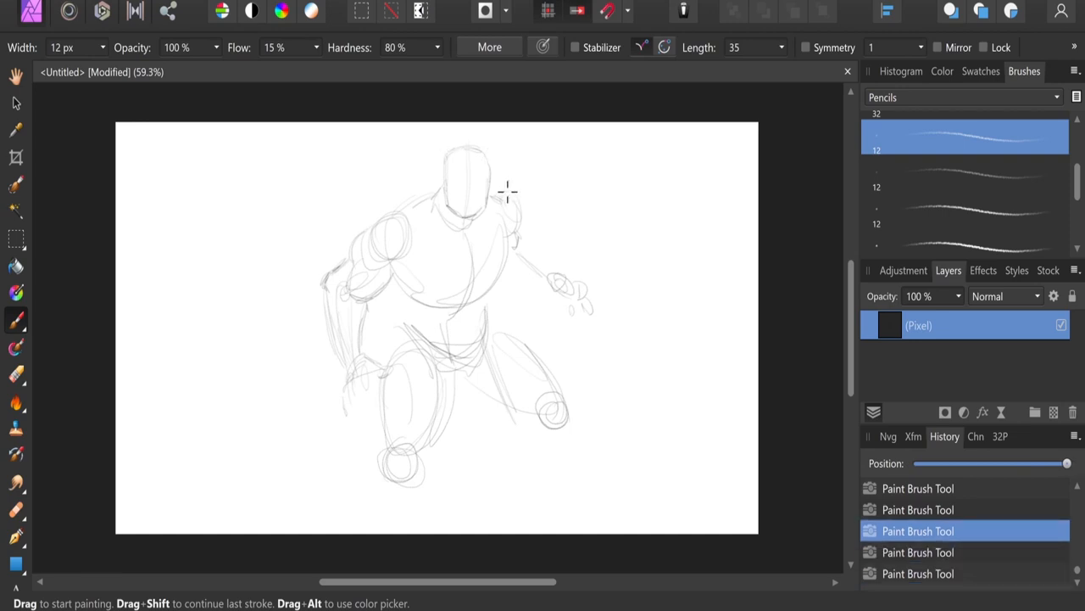
pyautogui.moveTo(501, 185)
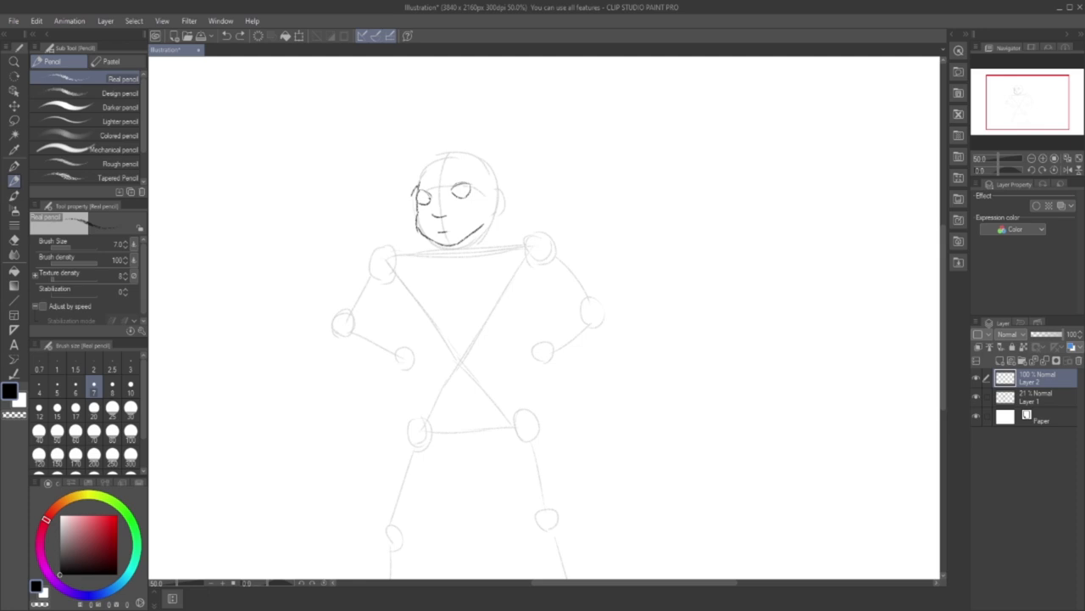
# Pencil spiky hair strands across the crown and an ear on the head's right side.
pyautogui.moveTo(424, 159); pyautogui.dragTo(413, 193)
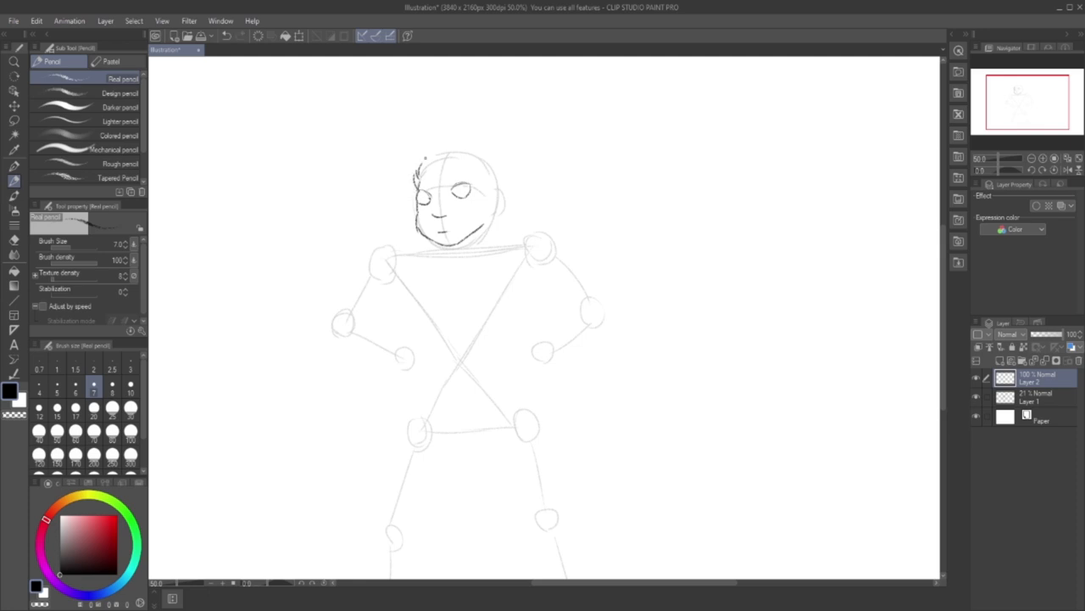
pyautogui.moveTo(424, 170); pyautogui.dragTo(441, 153)
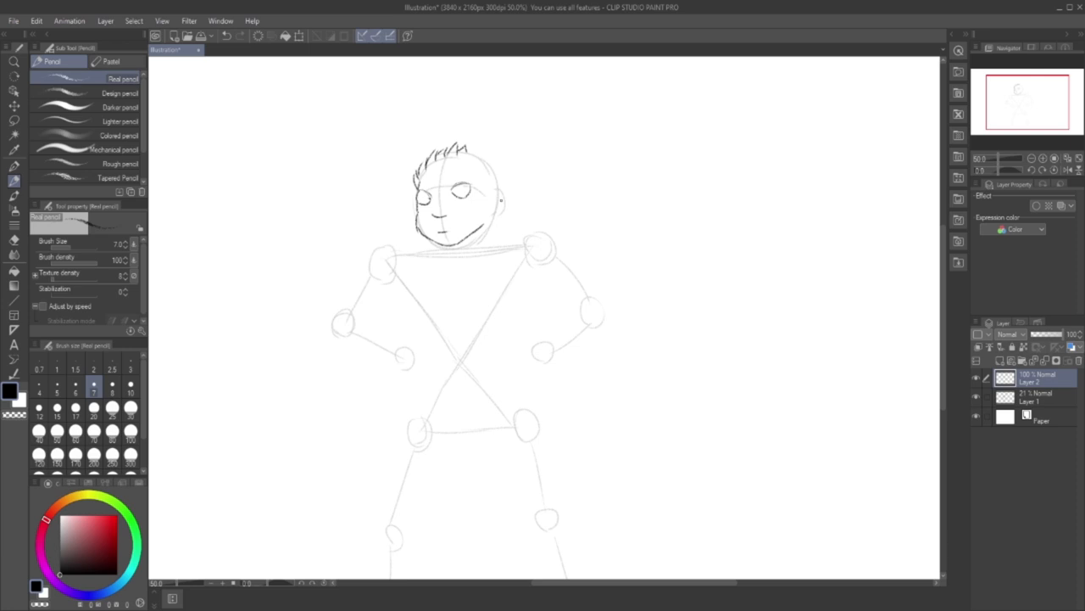
pyautogui.click(496, 201)
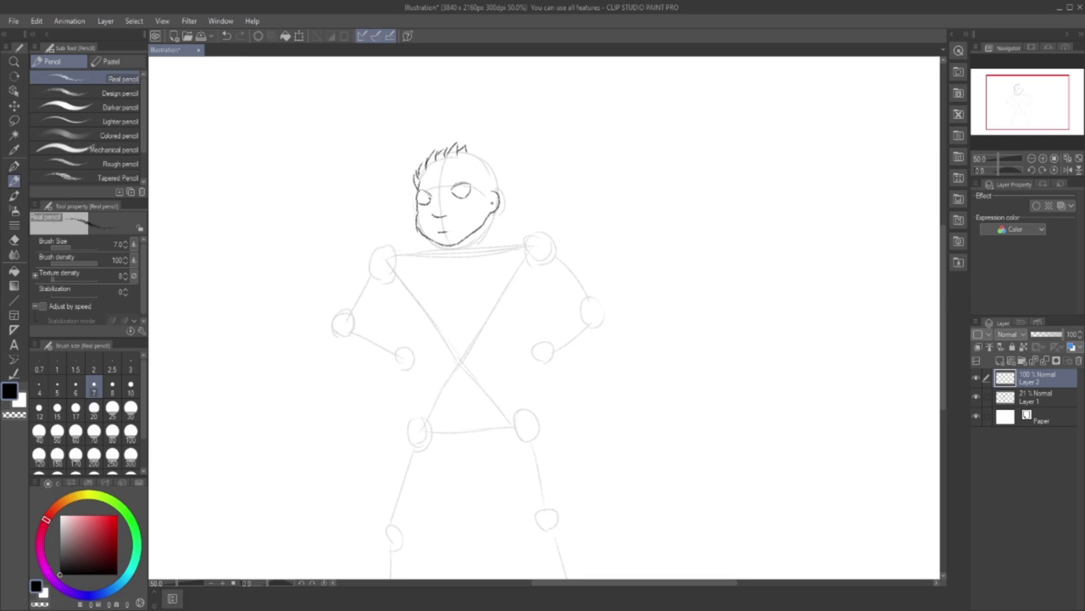
pyautogui.moveTo(499, 173); pyautogui.dragTo(496, 203)
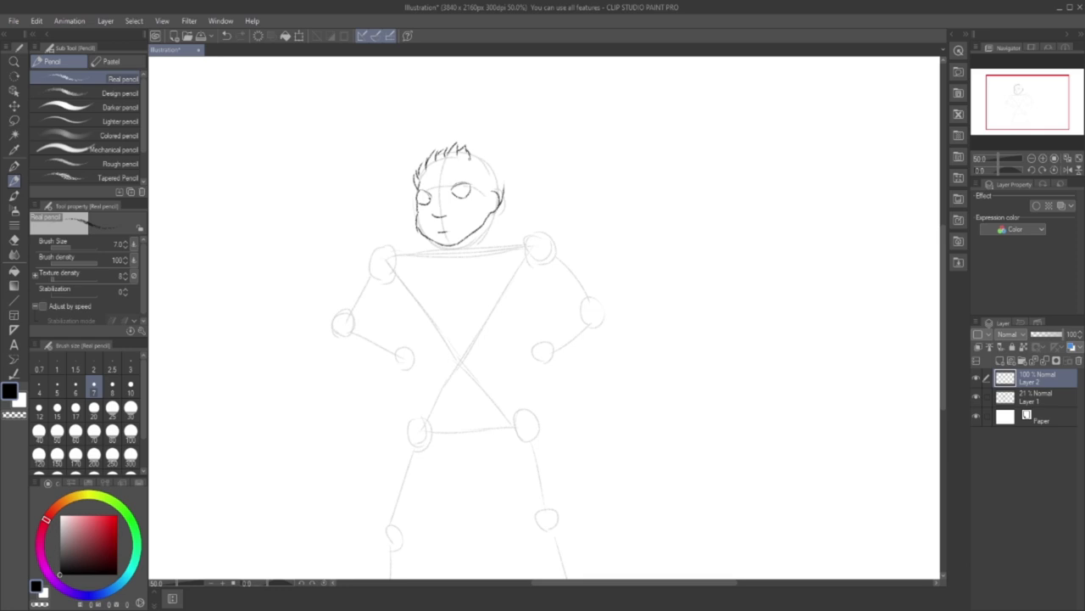
pyautogui.moveTo(462, 157); pyautogui.dragTo(479, 165)
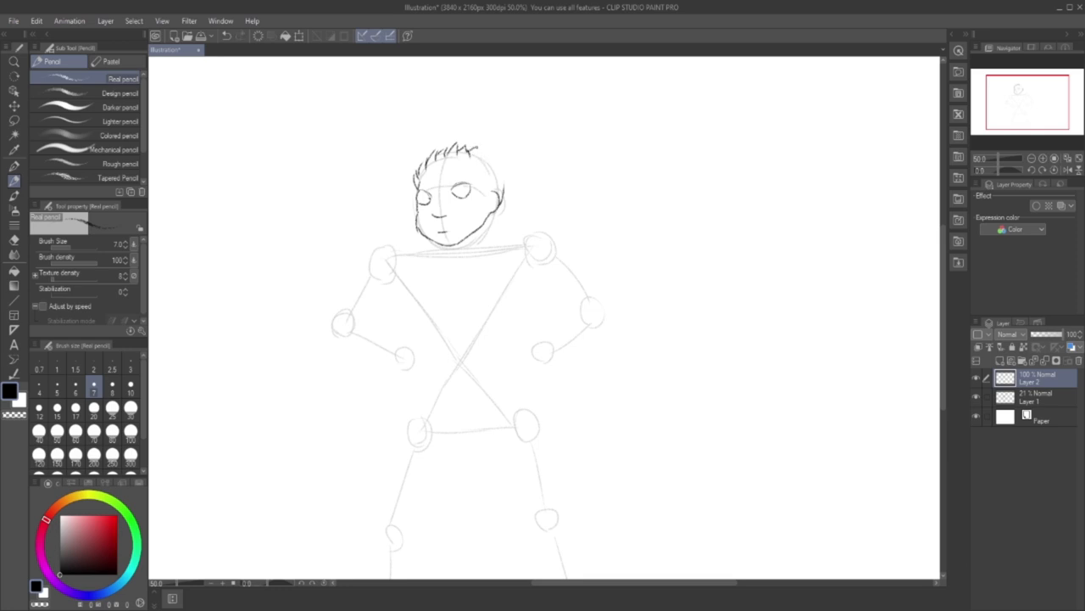
pyautogui.moveTo(479, 149); pyautogui.dragTo(500, 165)
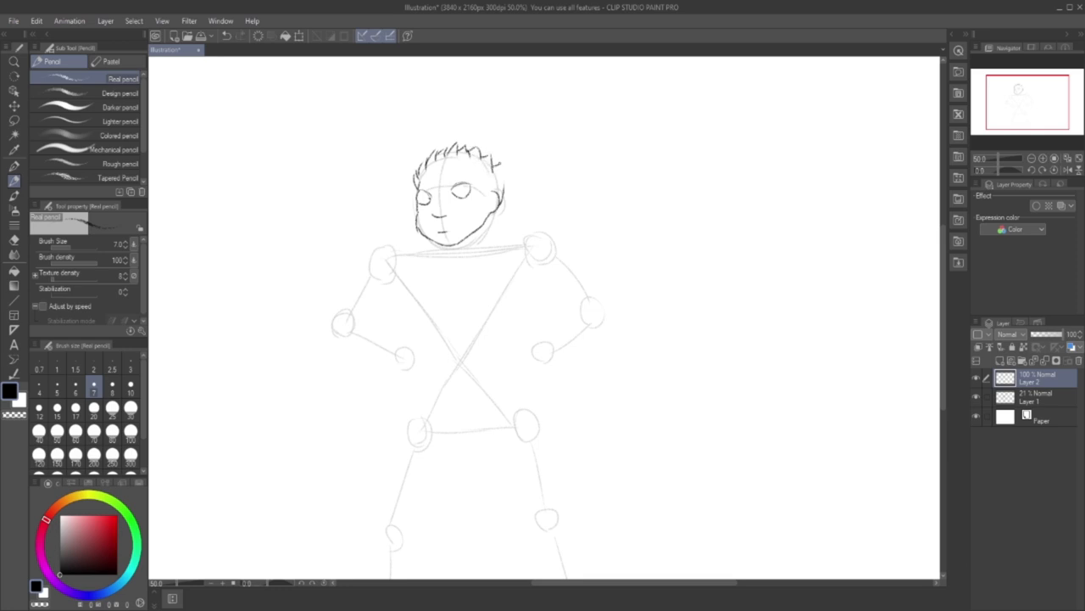
pyautogui.moveTo(488, 156); pyautogui.dragTo(504, 183)
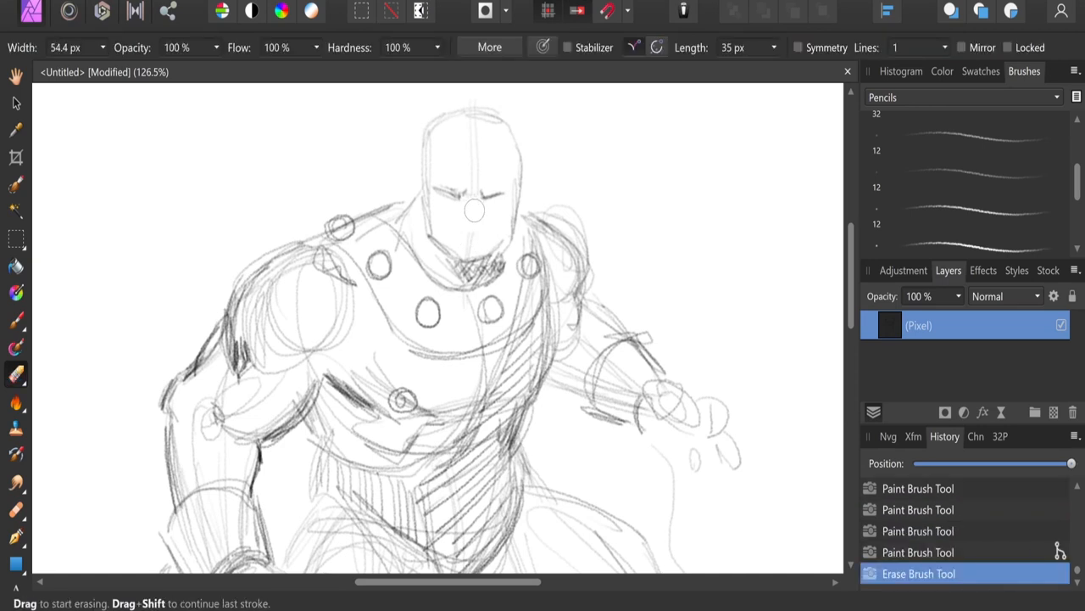
pyautogui.moveTo(475, 148)
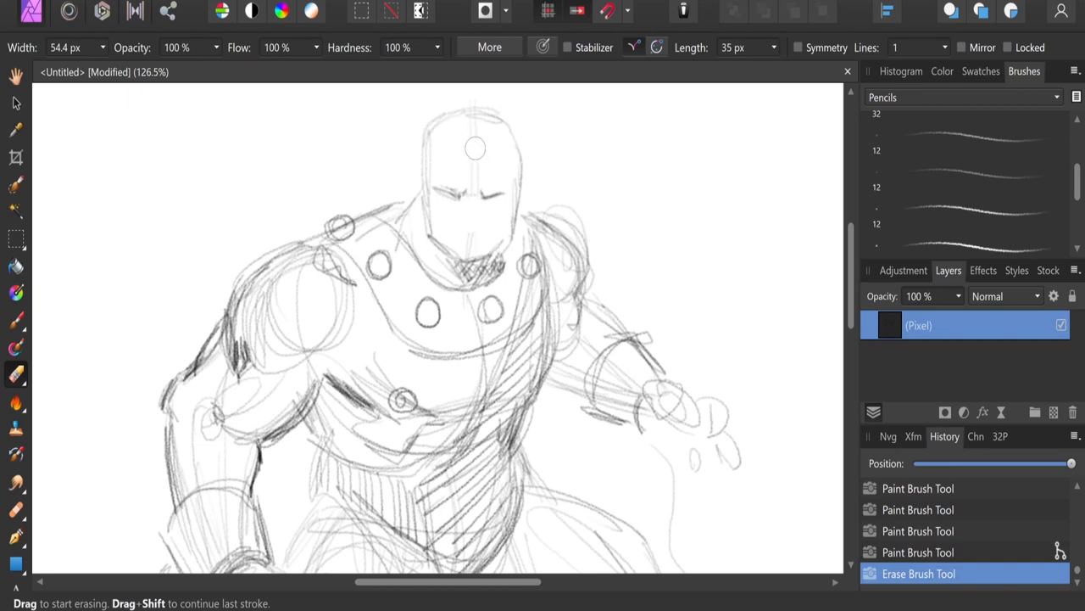
pyautogui.moveTo(476, 217)
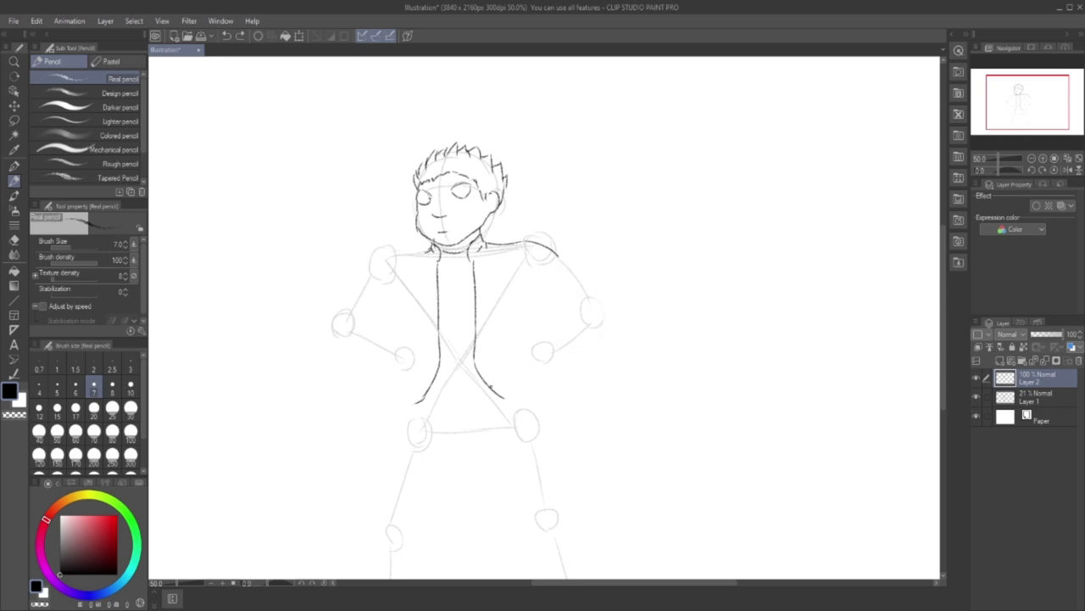
# Pencil the jacket front, collar and right shoulder piece extending down the sleeve.
pyautogui.moveTo(524, 258); pyautogui.dragTo(556, 246)
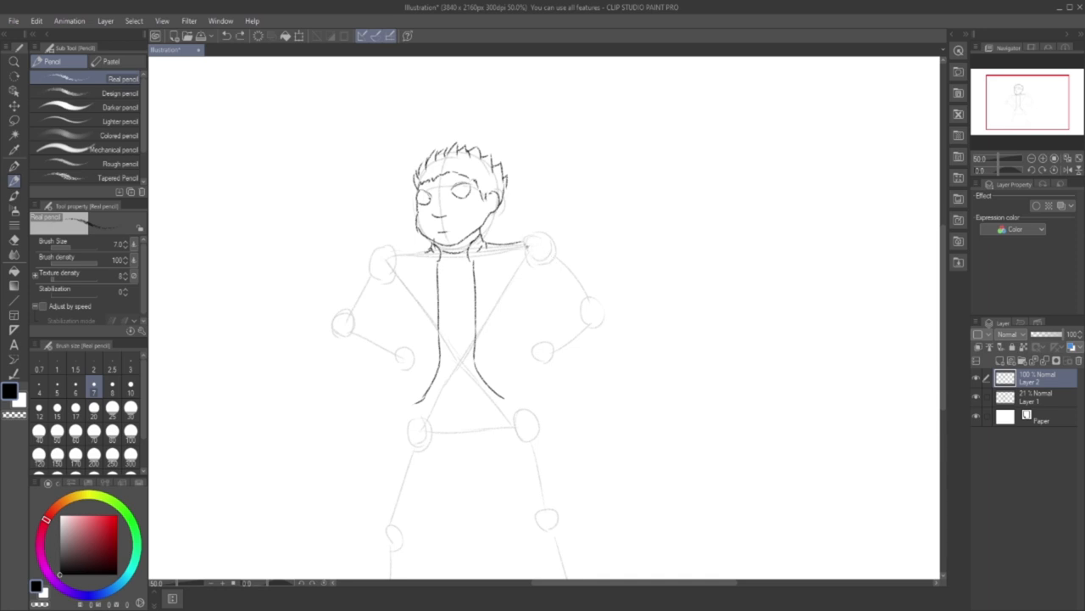
pyautogui.moveTo(530, 246); pyautogui.dragTo(551, 301)
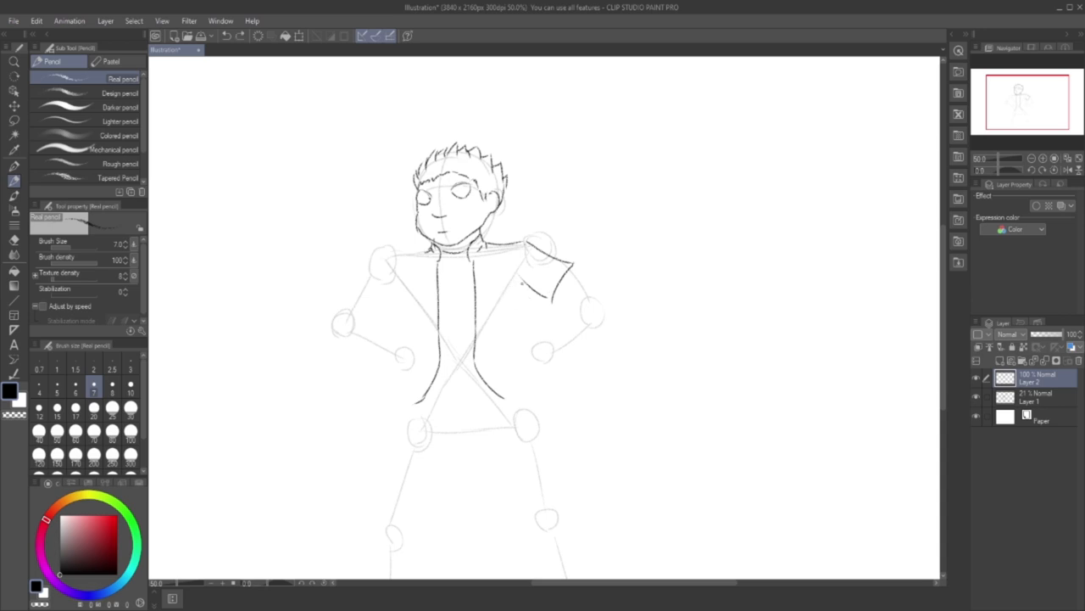
pyautogui.moveTo(523, 281); pyautogui.dragTo(521, 330)
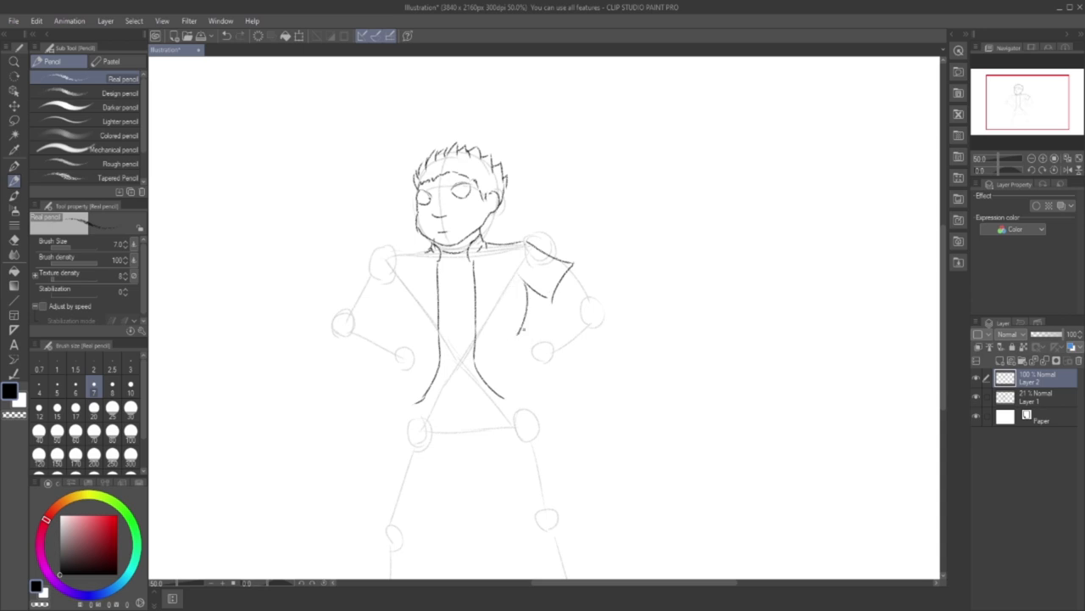
pyautogui.moveTo(524, 280); pyautogui.dragTo(533, 356)
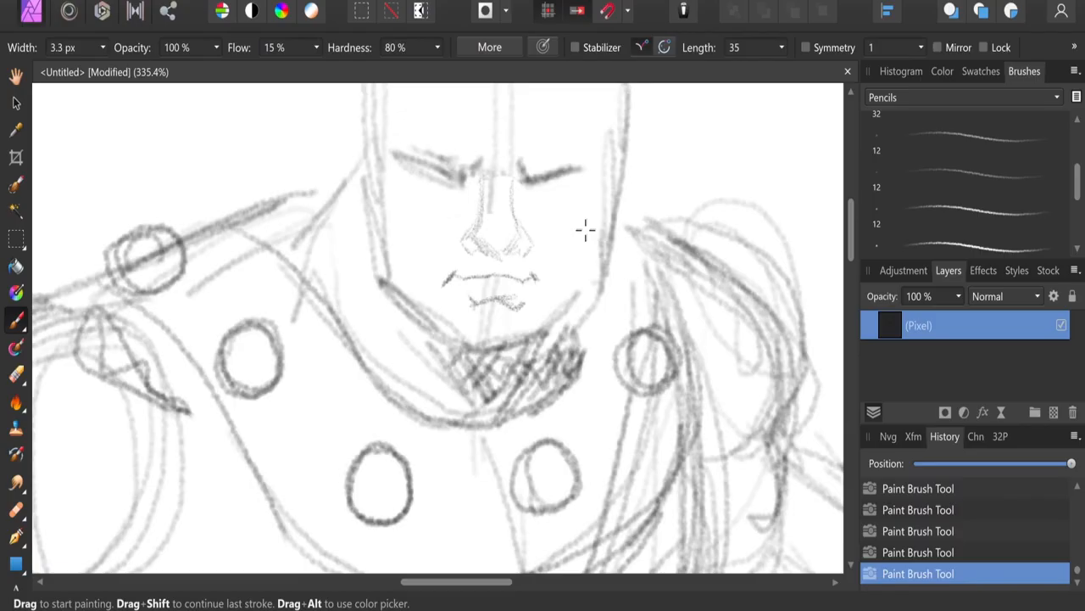
pyautogui.moveTo(373, 188)
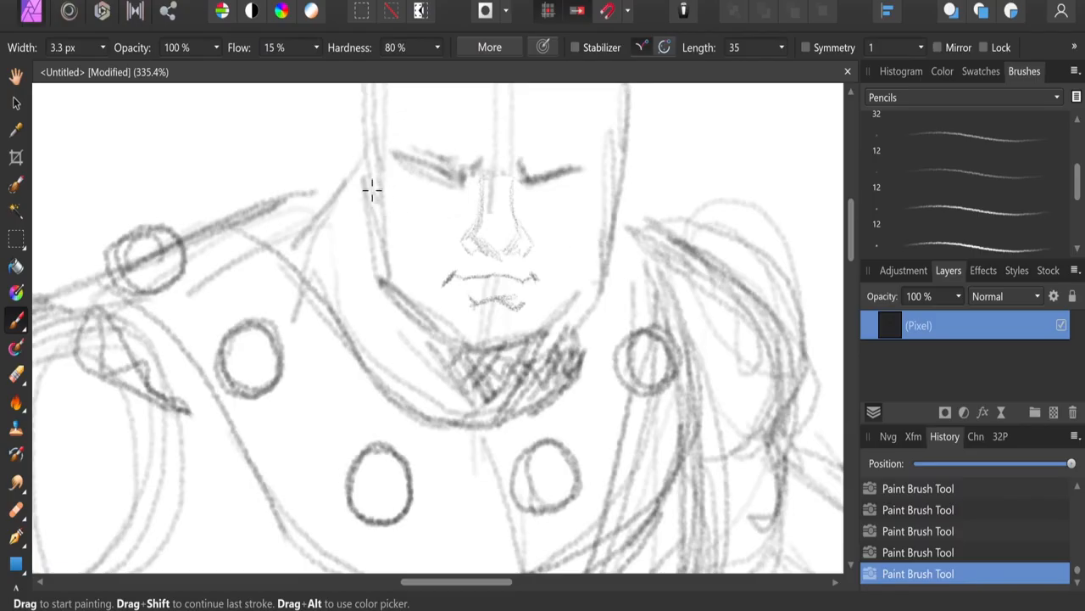
# Hatch stubble along both sides of the jaw and sketch a belt buckle at the waist.
pyautogui.moveTo(373, 186); pyautogui.dragTo(350, 239)
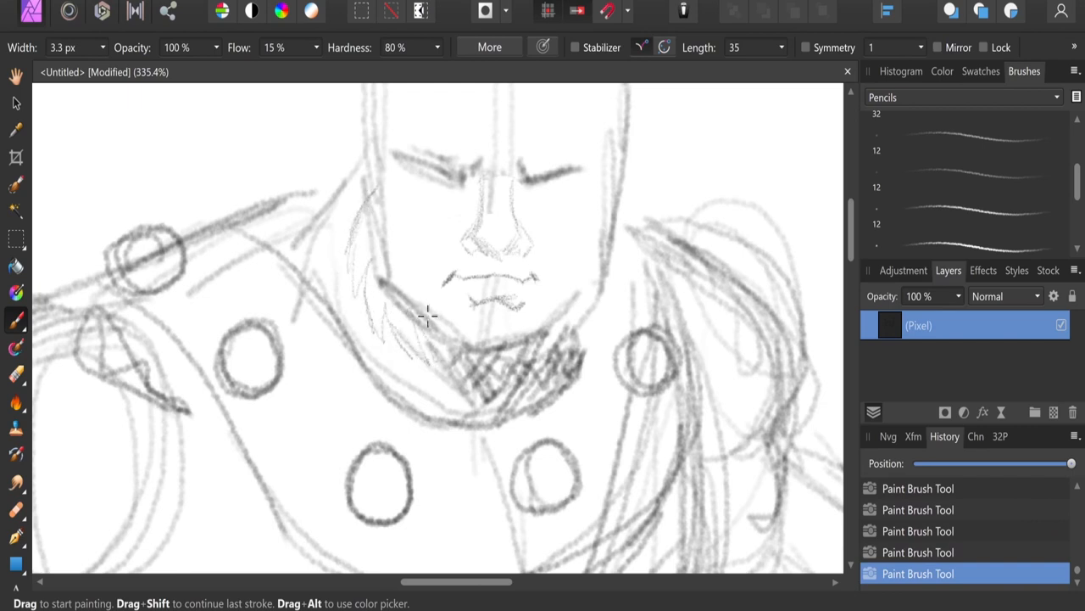
pyautogui.moveTo(424, 318); pyautogui.dragTo(416, 280)
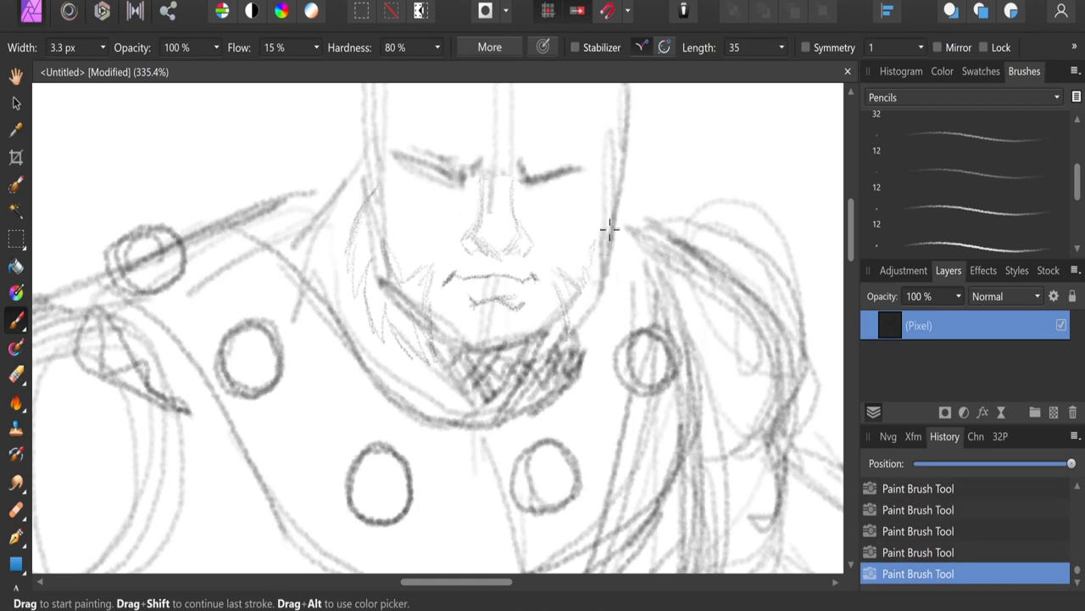
pyautogui.moveTo(611, 229); pyautogui.dragTo(600, 326)
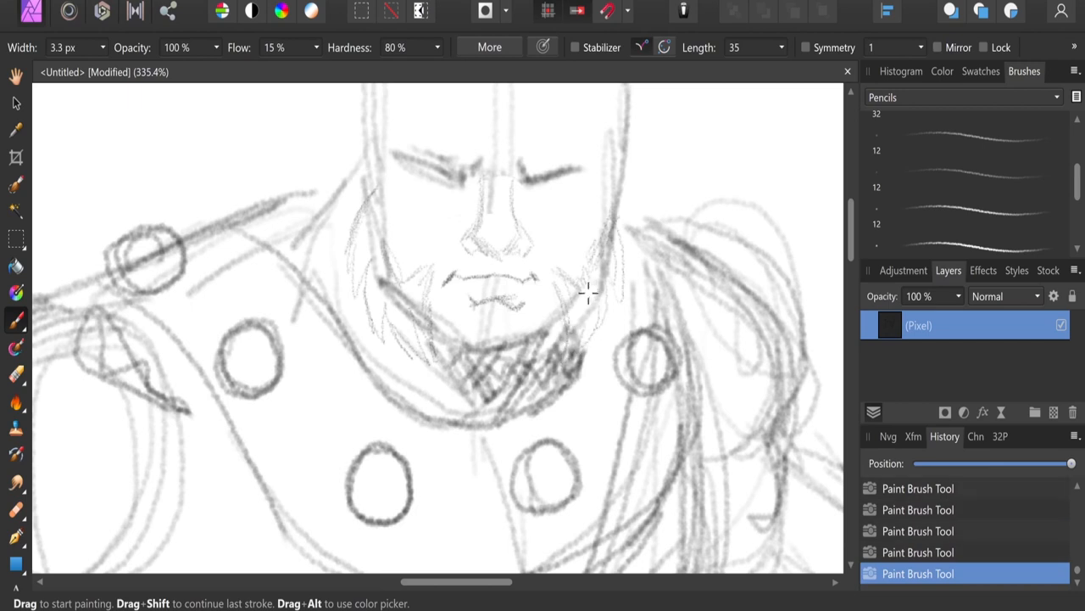
pyautogui.moveTo(487, 209)
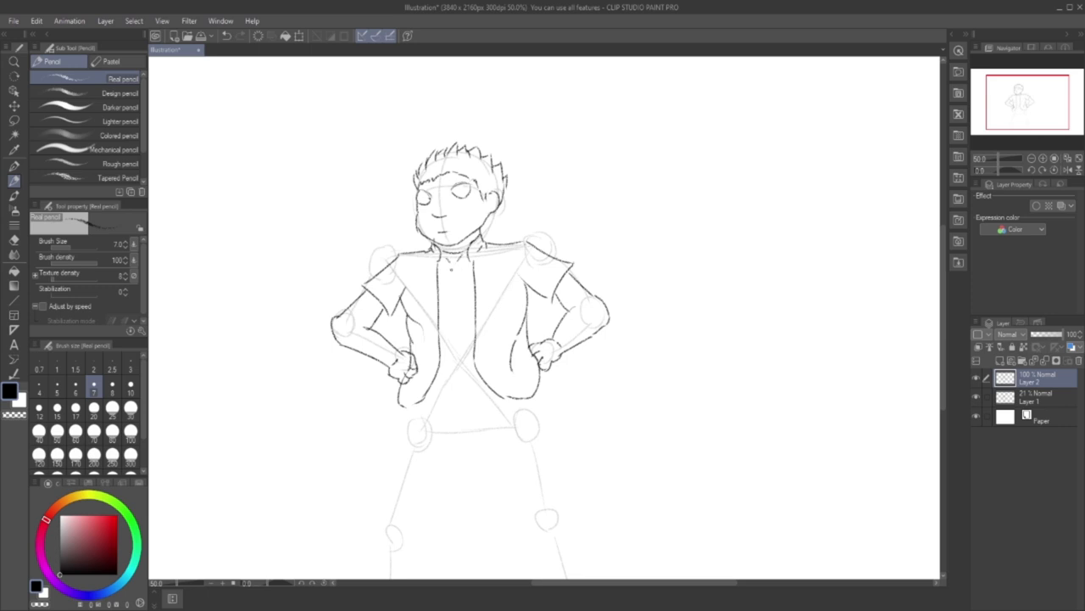
pyautogui.moveTo(453, 263); pyautogui.dragTo(458, 390)
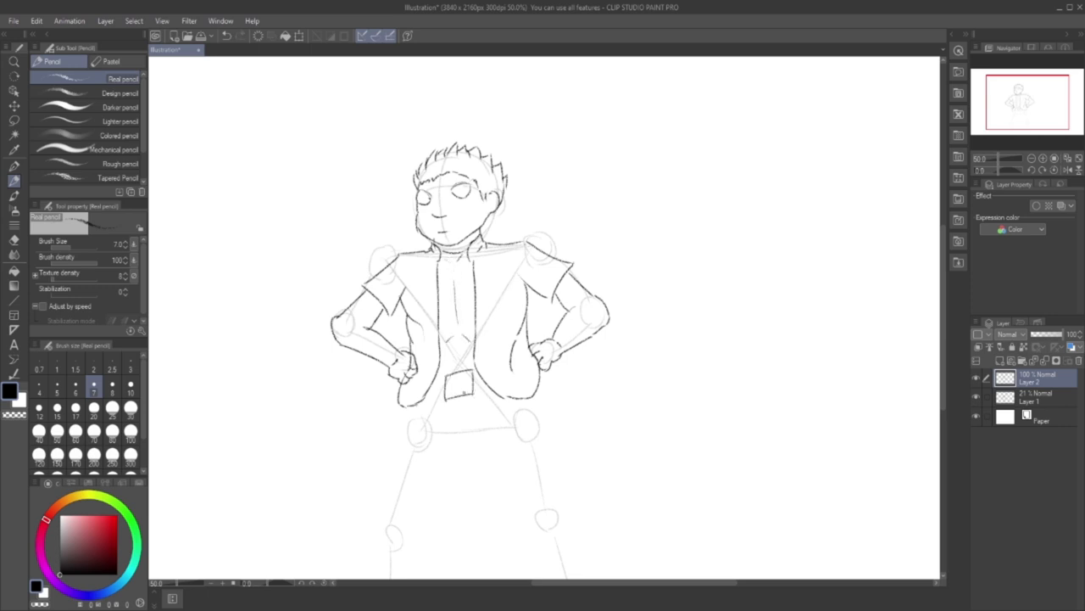
pyautogui.moveTo(445, 377); pyautogui.dragTo(462, 395)
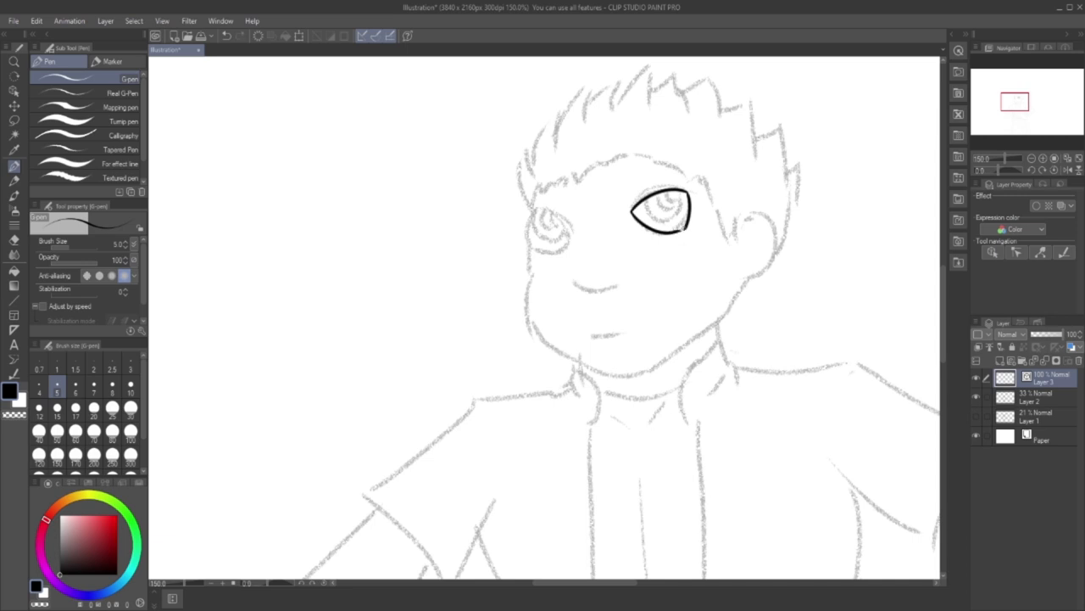
# Trace black G-pen outlines around both eyes on Layer 3.
pyautogui.moveTo(534, 206); pyautogui.dragTo(564, 213)
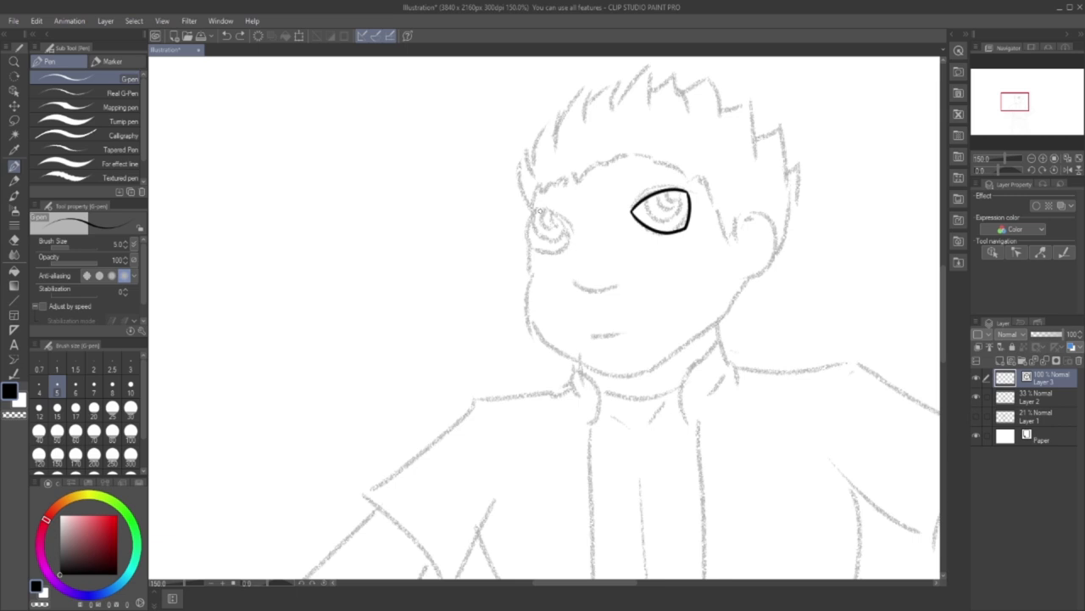
pyautogui.moveTo(540, 210); pyautogui.dragTo(575, 236)
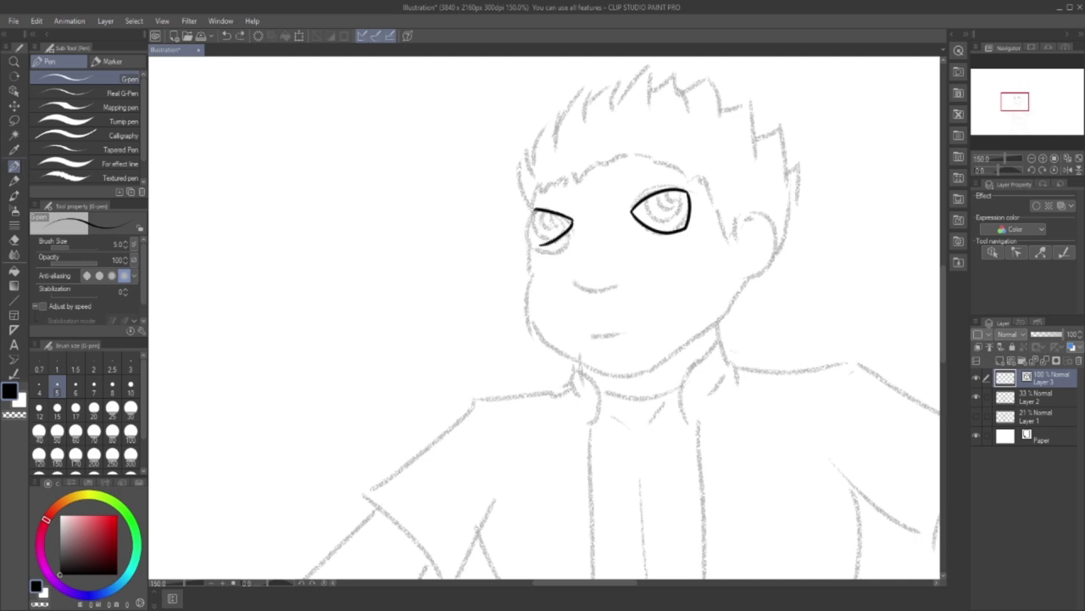
pyautogui.moveTo(559, 203); pyautogui.dragTo(538, 246)
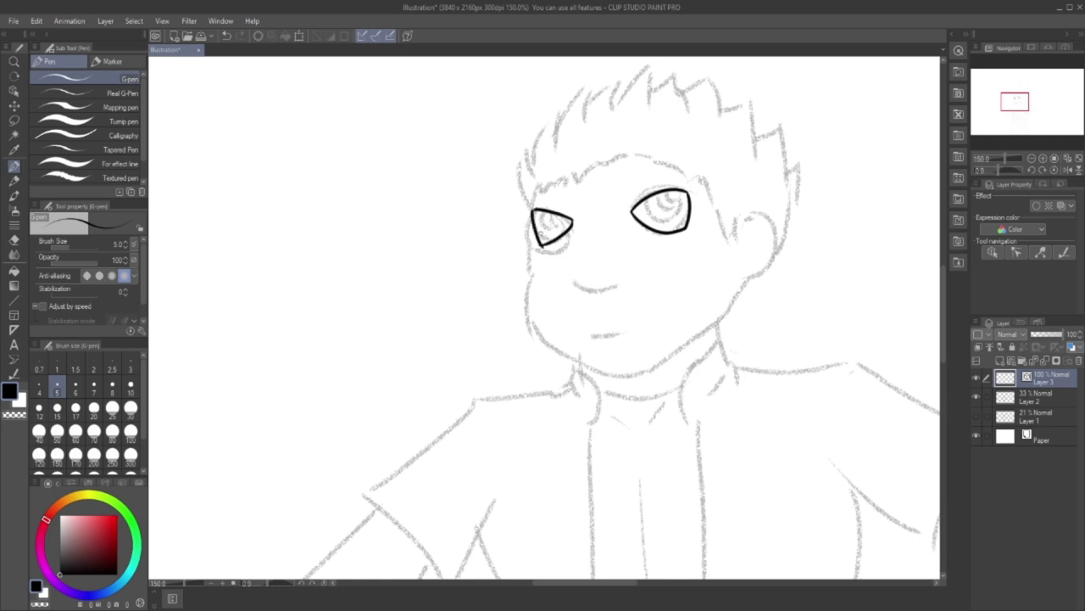
pyautogui.moveTo(530, 212); pyautogui.dragTo(543, 242)
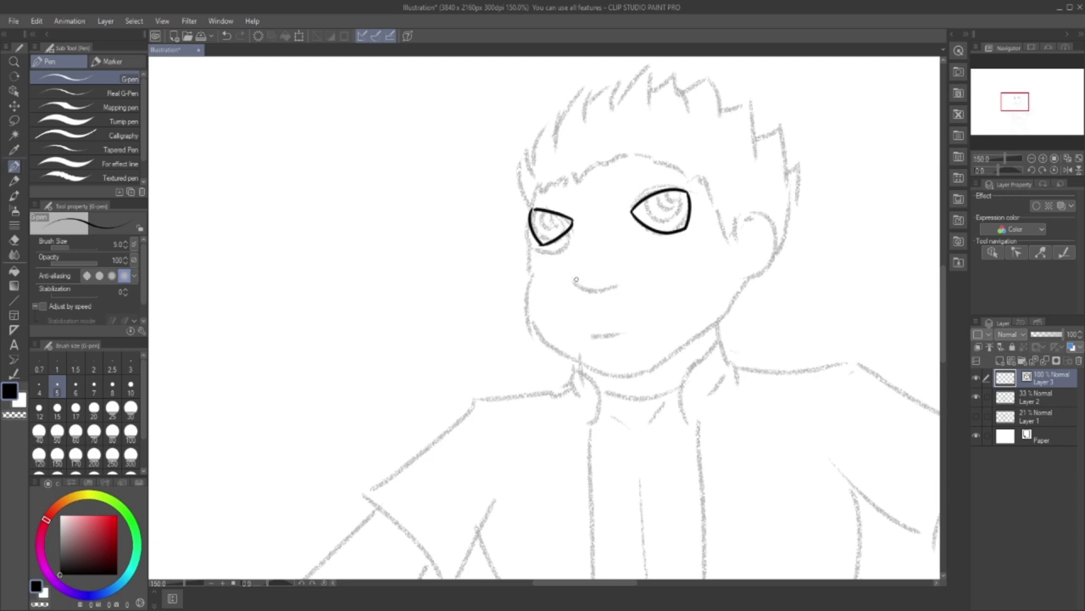
pyautogui.moveTo(579, 284); pyautogui.dragTo(603, 288)
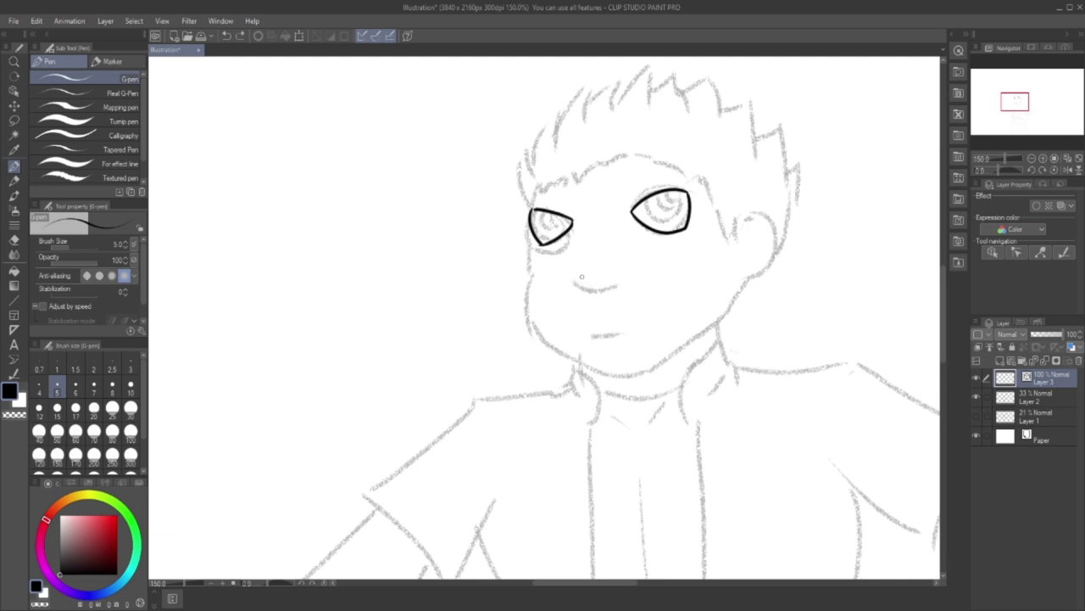
# Ink the nose underside, both nostril curves and the sides of the nose bridge.
pyautogui.moveTo(581, 278); pyautogui.dragTo(617, 276)
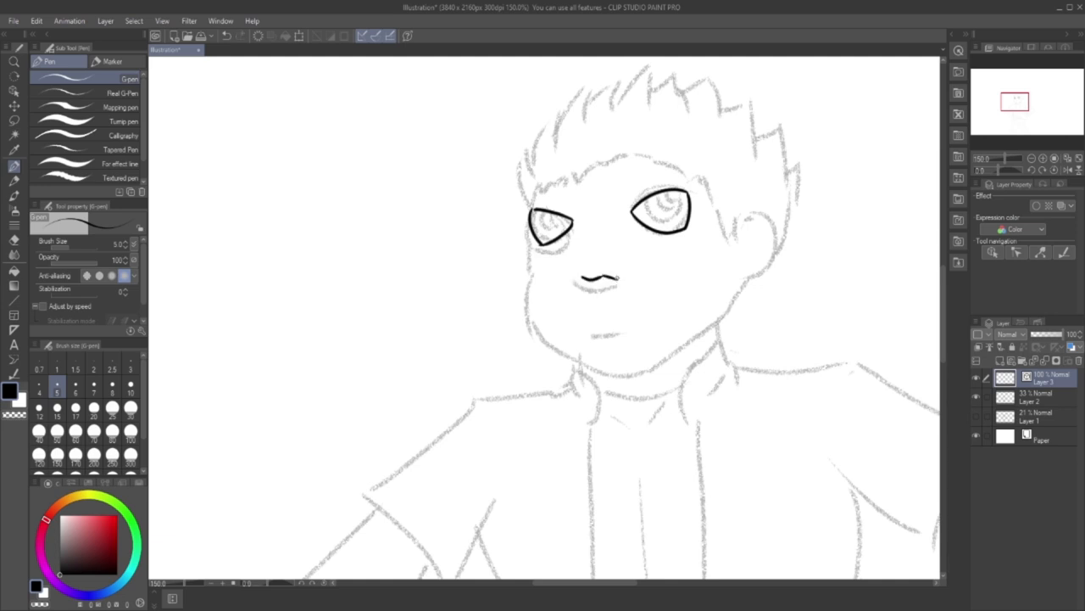
pyautogui.click(608, 264)
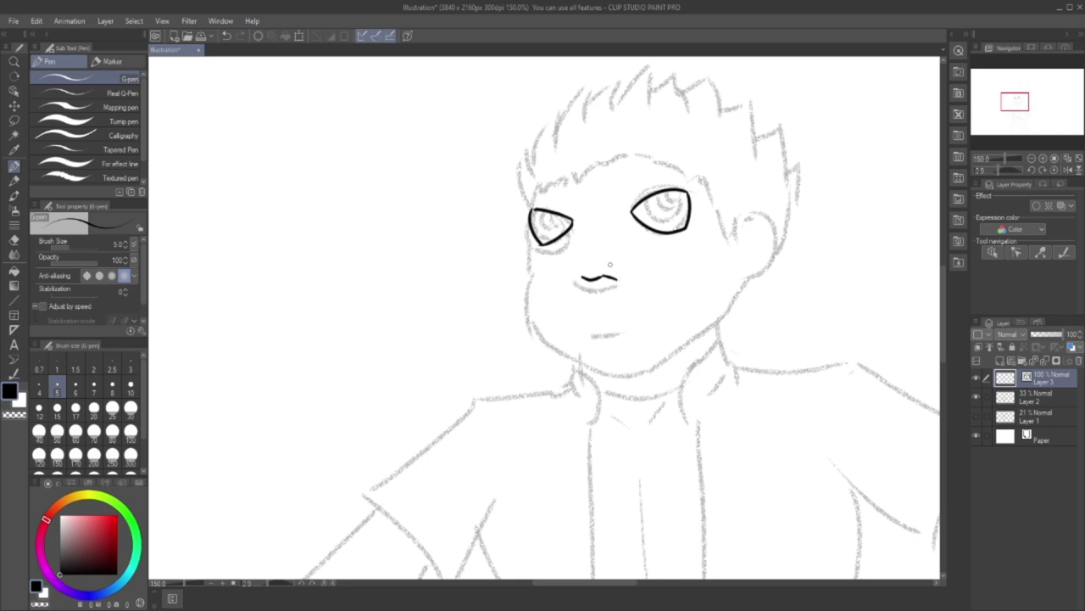
pyautogui.moveTo(610, 267); pyautogui.dragTo(623, 280)
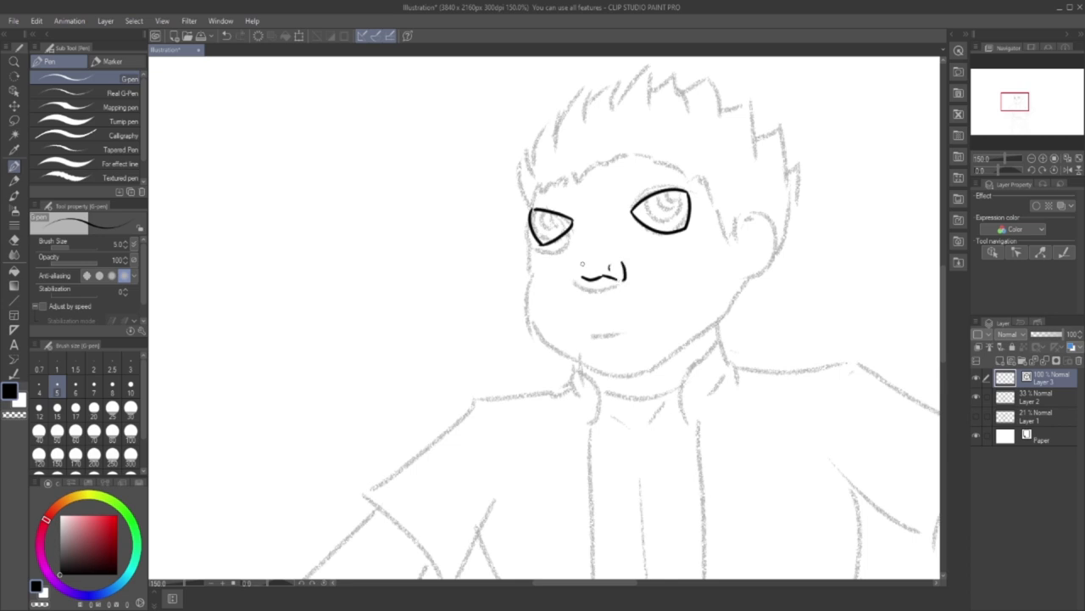
pyautogui.click(576, 270)
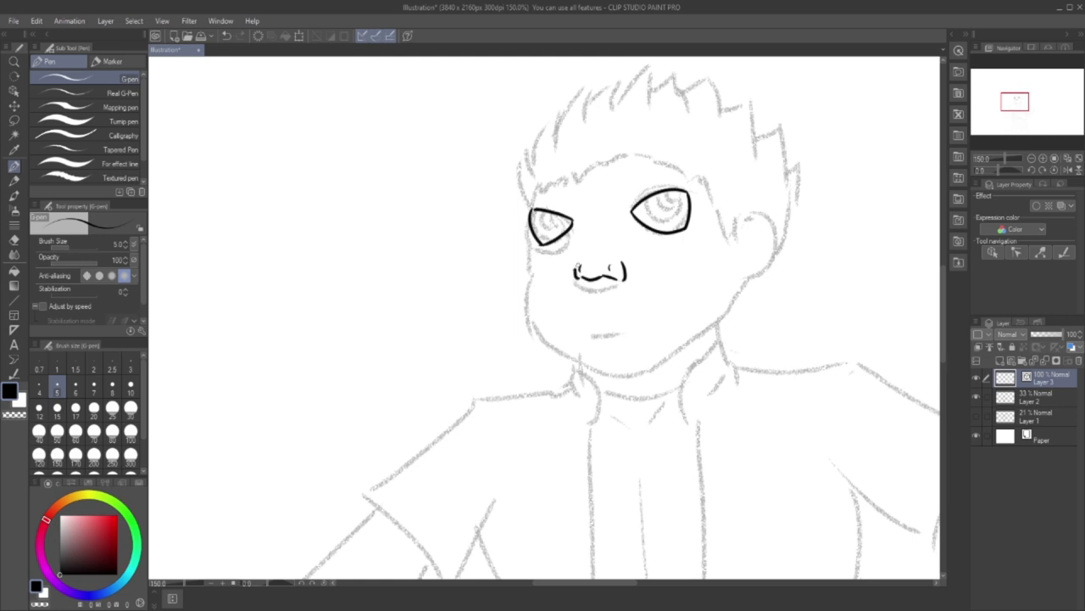
pyautogui.click(581, 267)
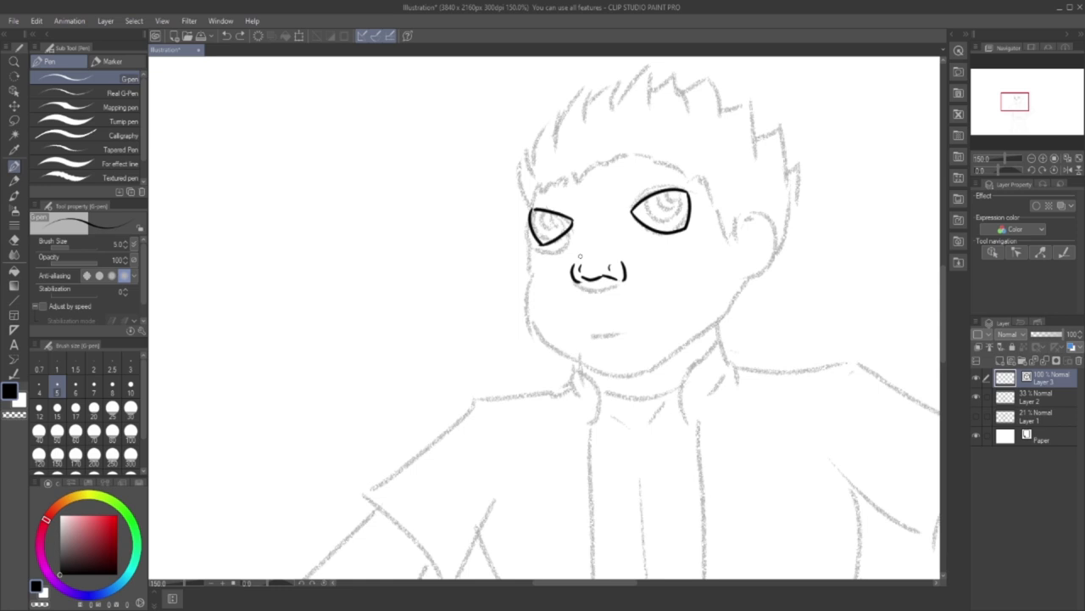
pyautogui.moveTo(585, 222); pyautogui.dragTo(580, 256)
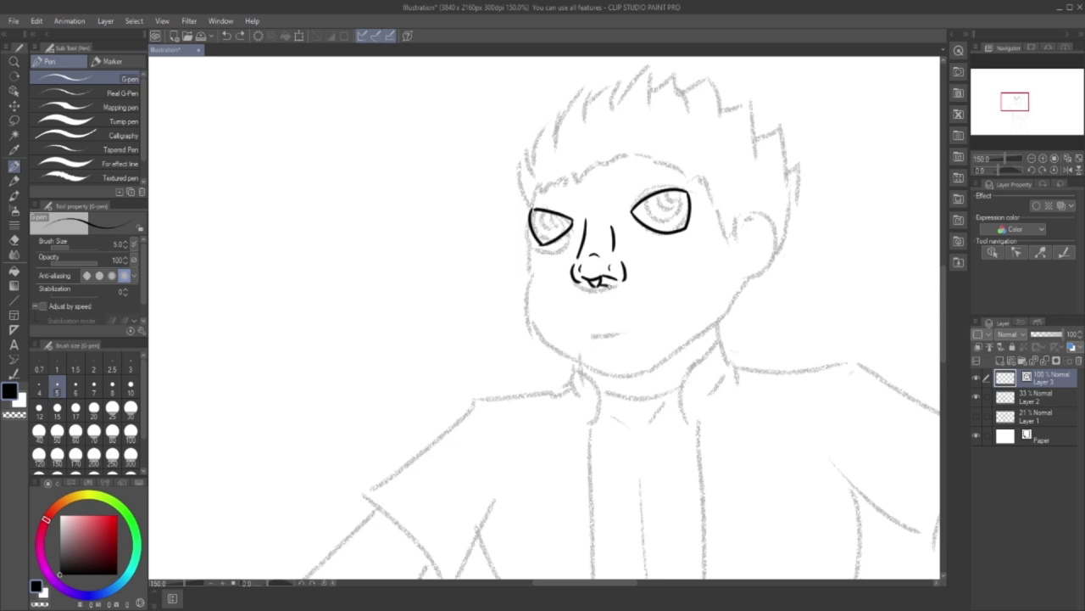
# Ink the mouth line under the nose and the outline of the lips.
pyautogui.moveTo(598, 294); pyautogui.dragTo(628, 286)
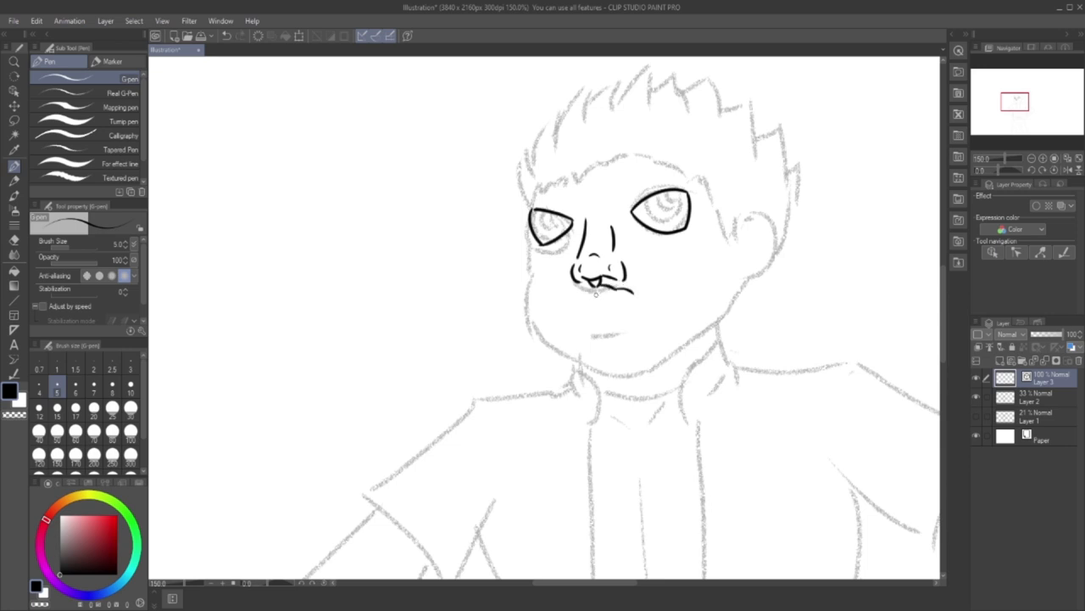
pyautogui.moveTo(599, 288); pyautogui.dragTo(627, 294)
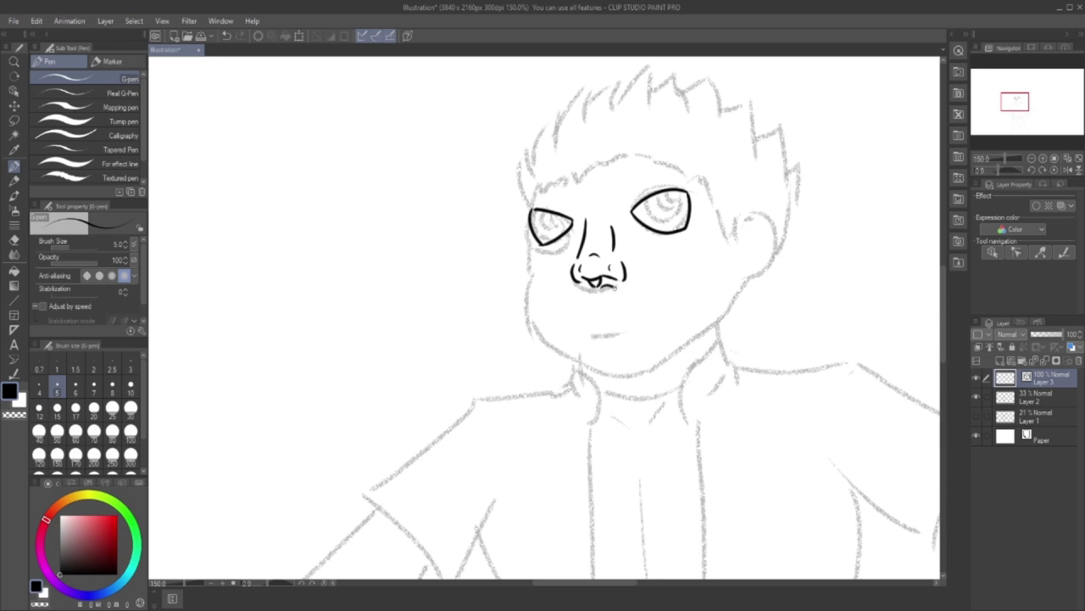
pyautogui.moveTo(585, 284); pyautogui.dragTo(627, 287)
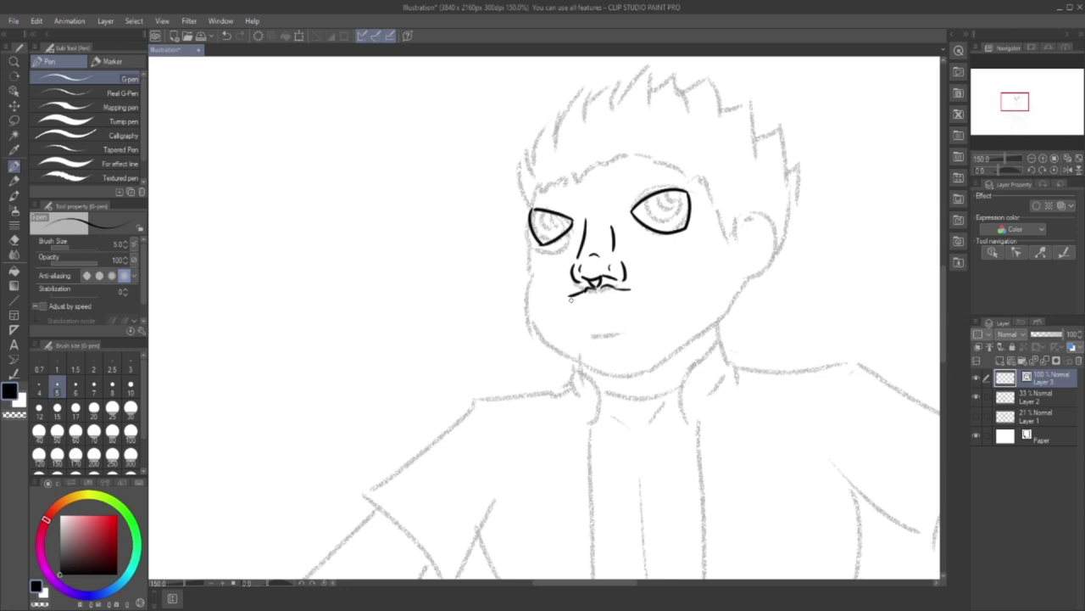
pyautogui.moveTo(585, 299); pyautogui.dragTo(619, 298)
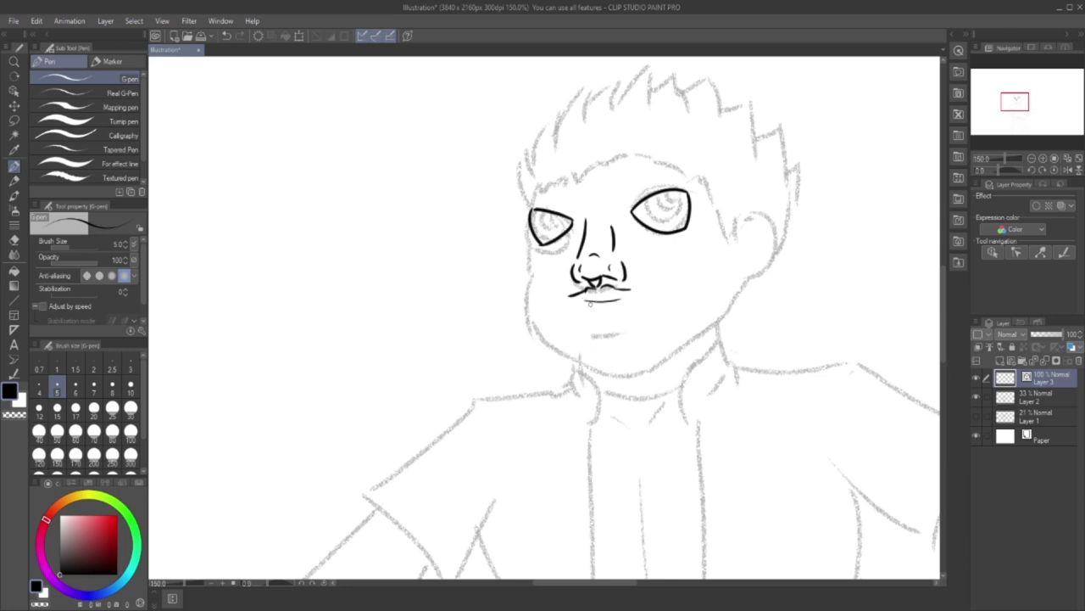
pyautogui.moveTo(585, 304); pyautogui.dragTo(619, 309)
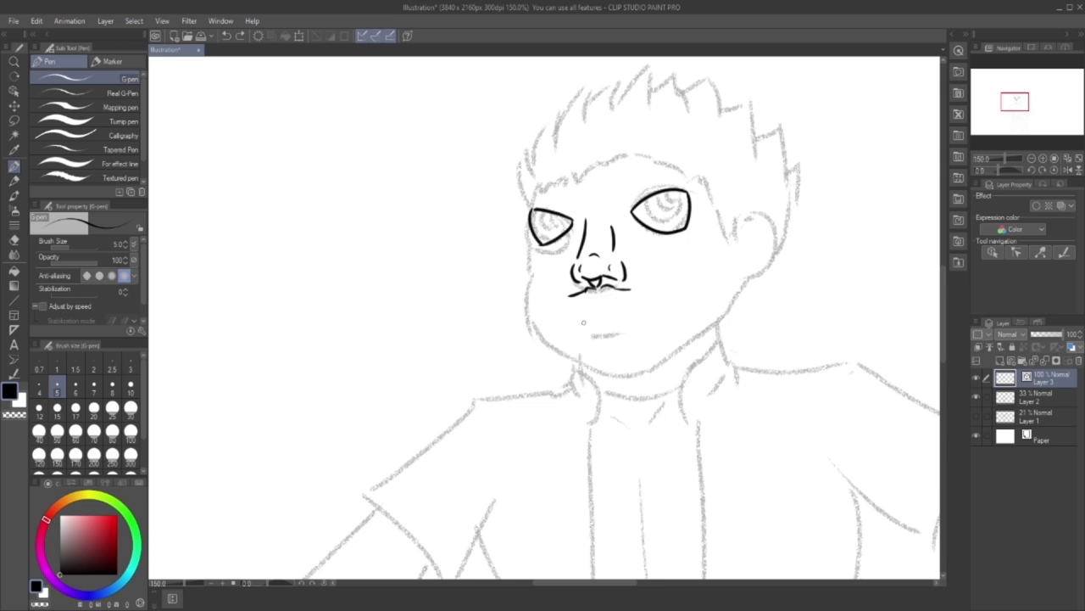
pyautogui.moveTo(564, 301); pyautogui.dragTo(628, 318)
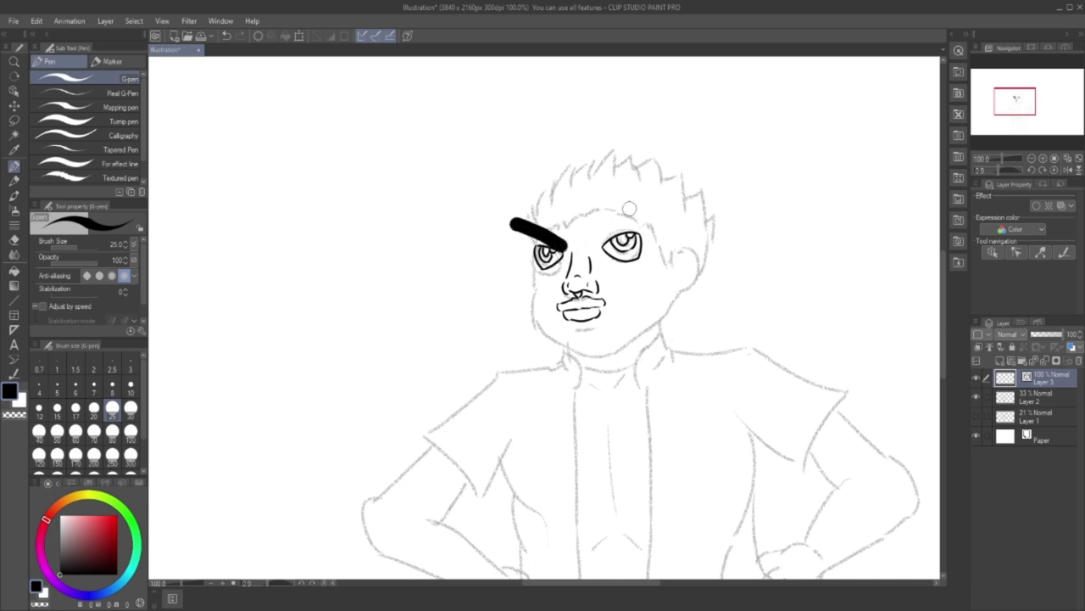
# Ink two thick angled eyebrows, then lasso-select one eyebrow to adjust its shape.
pyautogui.moveTo(598, 245); pyautogui.dragTo(645, 200)
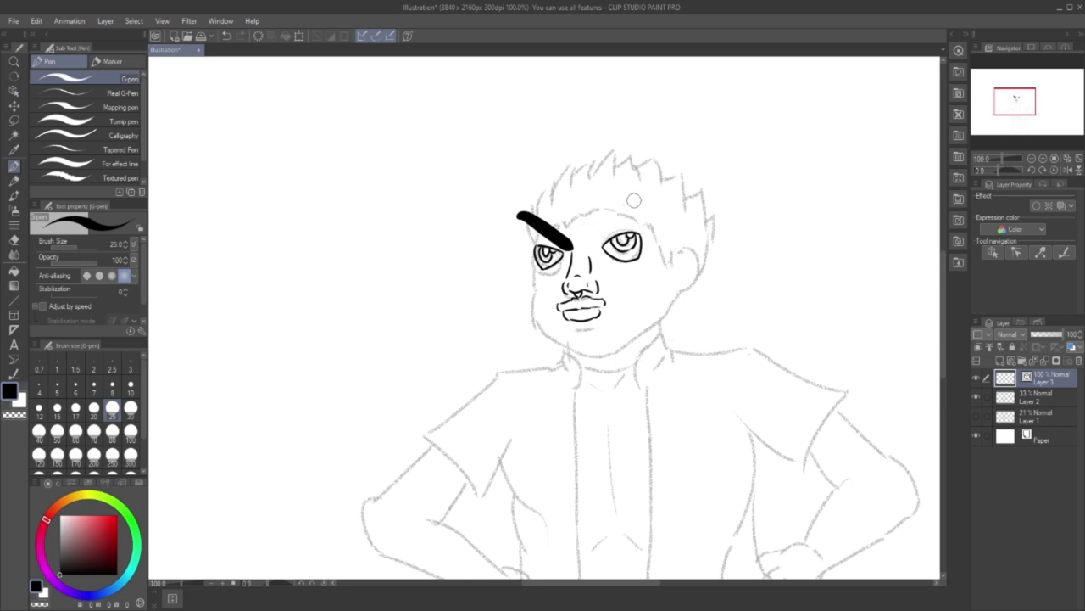
pyautogui.moveTo(598, 255); pyautogui.dragTo(644, 195)
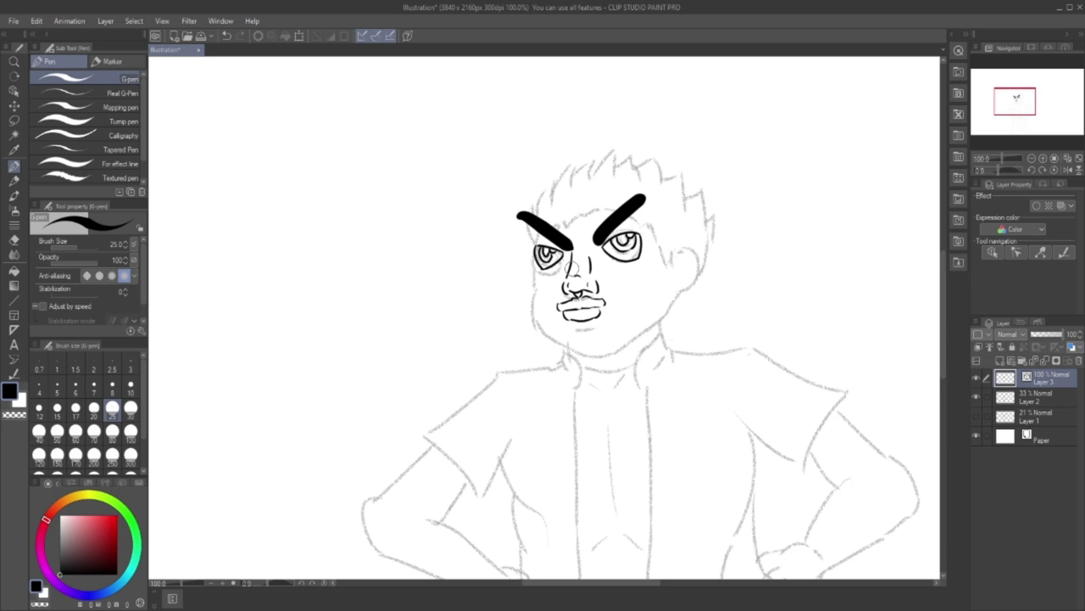
pyautogui.click(13, 120)
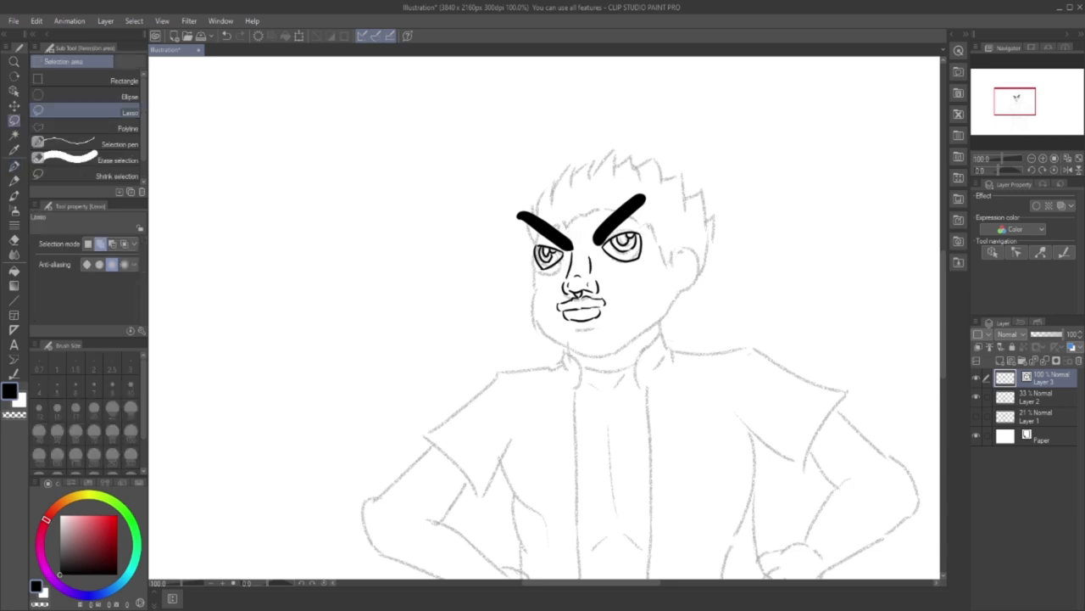
pyautogui.moveTo(607, 178); pyautogui.dragTo(631, 301)
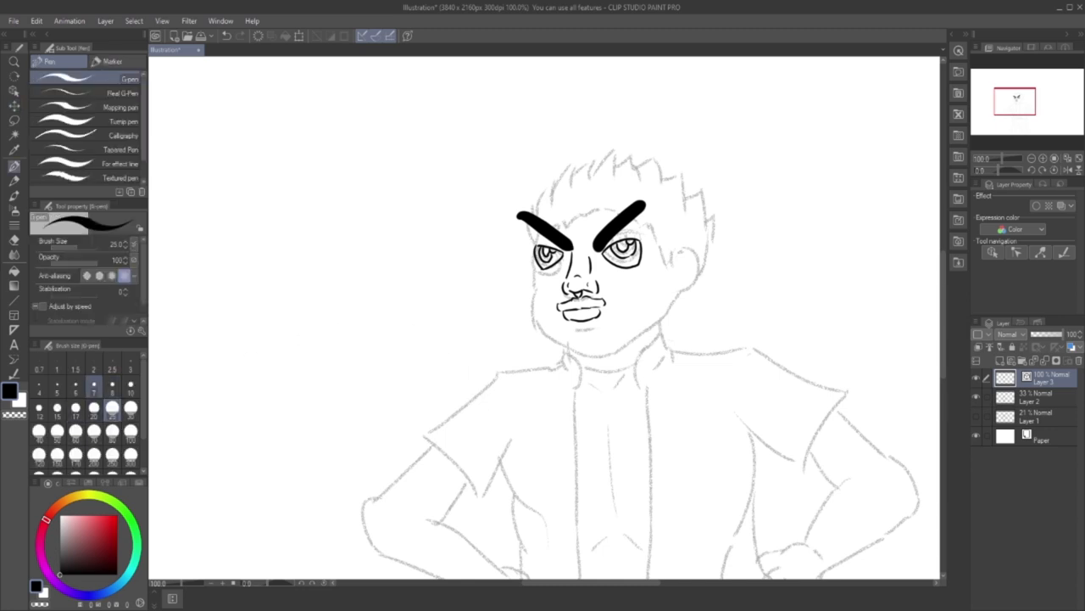
pyautogui.click(56, 384)
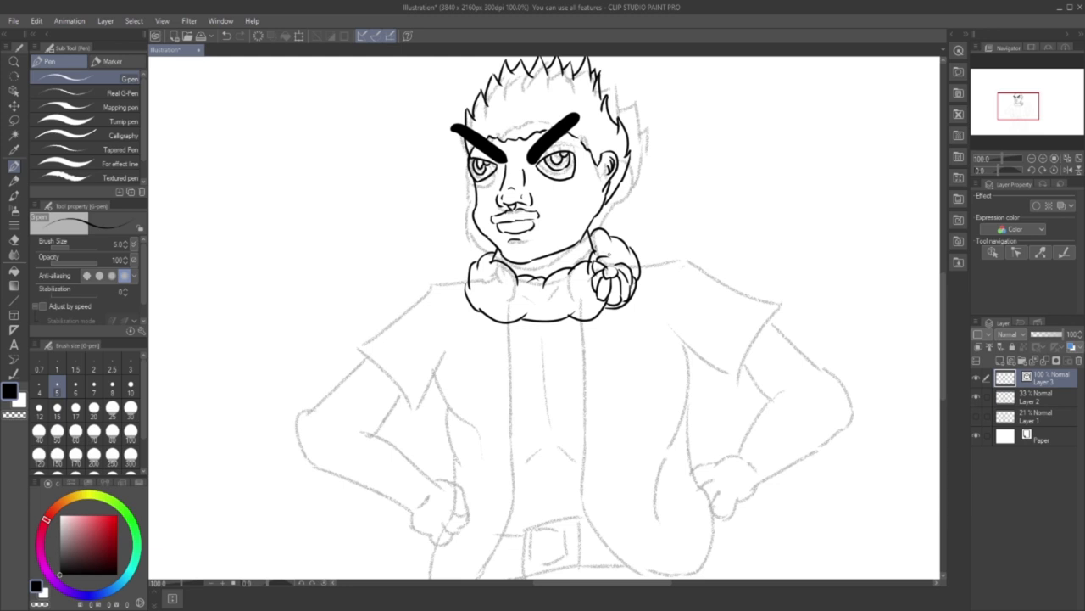
pyautogui.moveTo(610, 259)
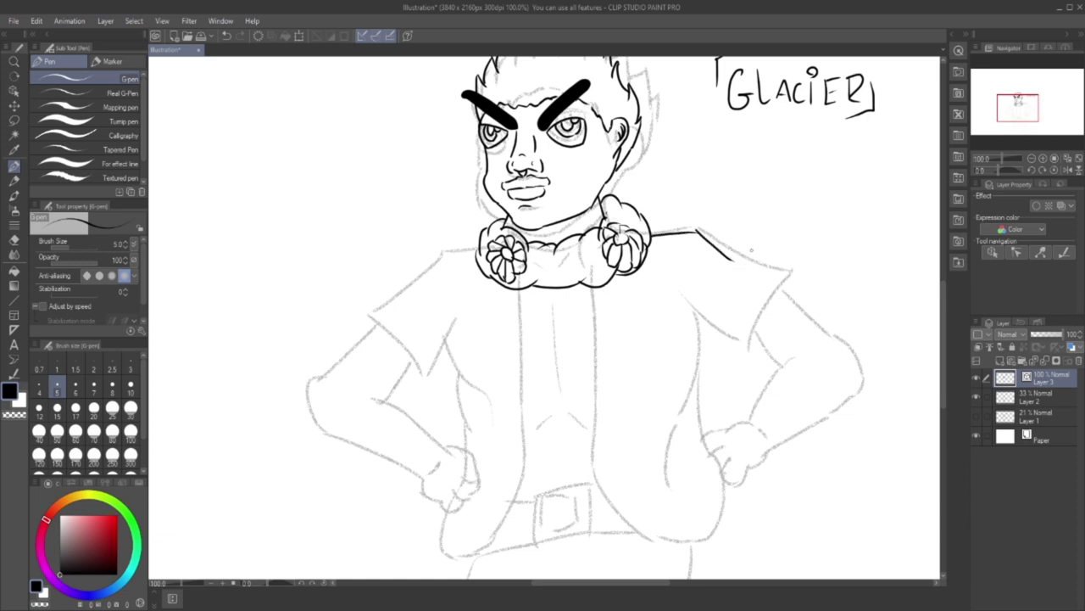
# Ink the cape's top edge sweeping from the collar down over the right shoulder.
pyautogui.moveTo(695, 233); pyautogui.dragTo(772, 270)
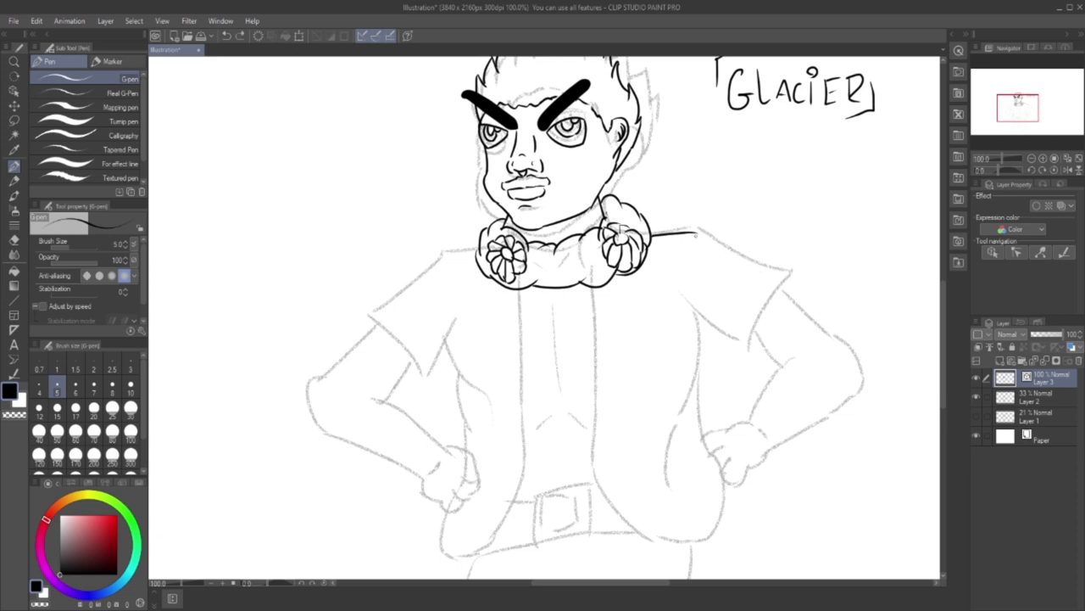
pyautogui.moveTo(696, 237); pyautogui.dragTo(797, 276)
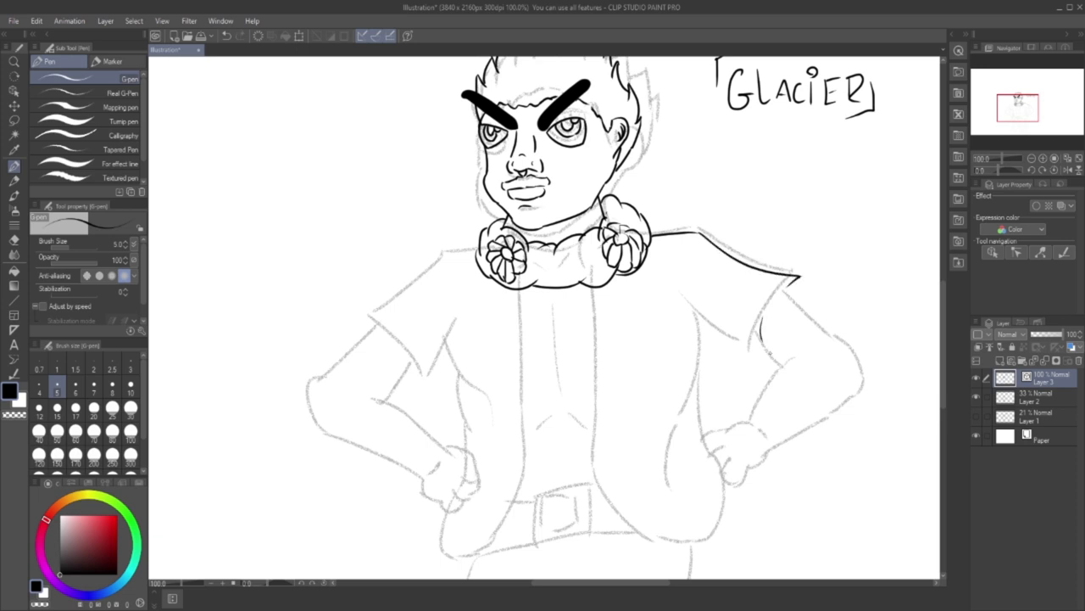
pyautogui.moveTo(797, 280); pyautogui.dragTo(759, 360)
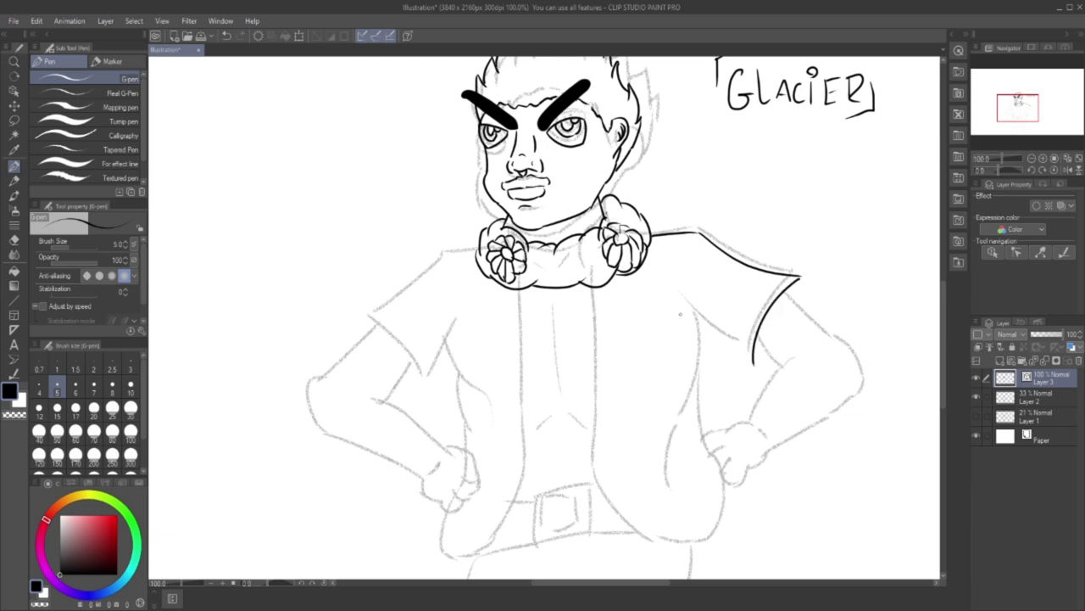
pyautogui.moveTo(687, 309); pyautogui.dragTo(742, 356)
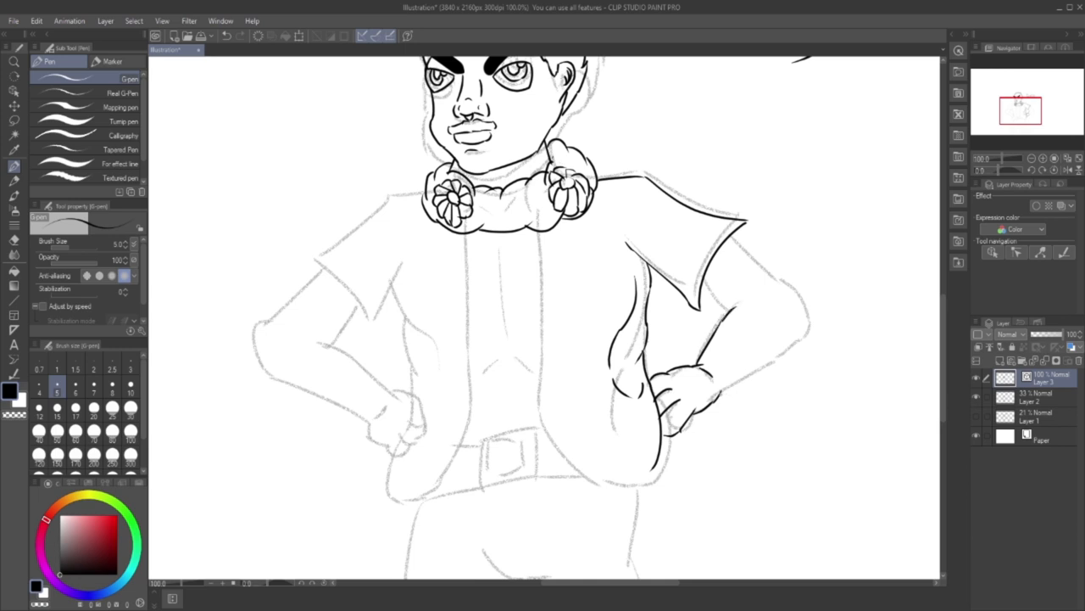
# Ink the arm contours, then the outer and inner edges of the belt buckle.
pyautogui.moveTo(721, 397); pyautogui.dragTo(774, 351)
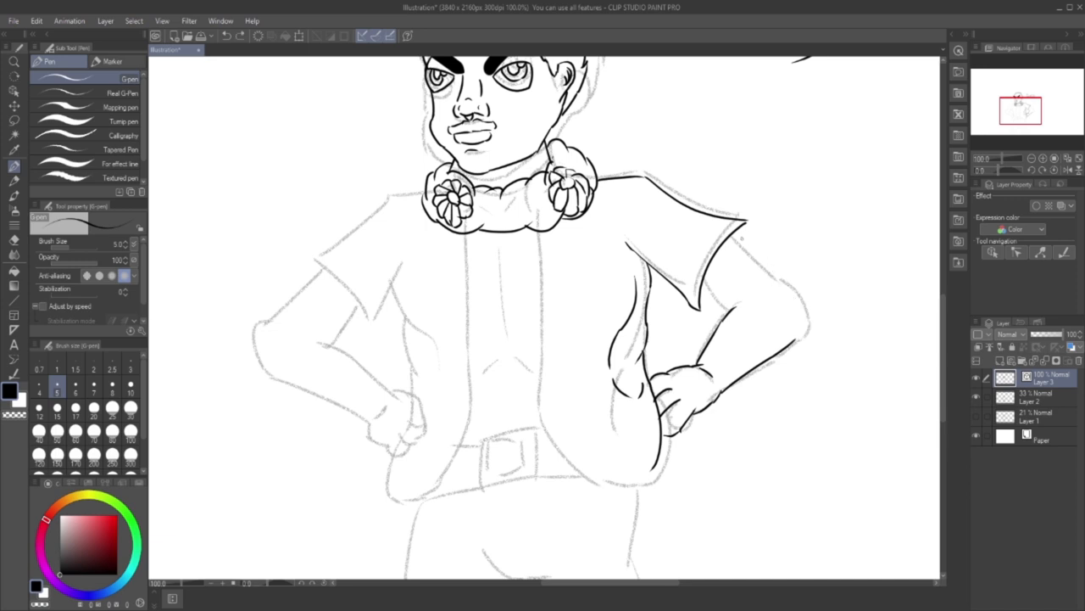
pyautogui.moveTo(742, 229); pyautogui.dragTo(780, 284)
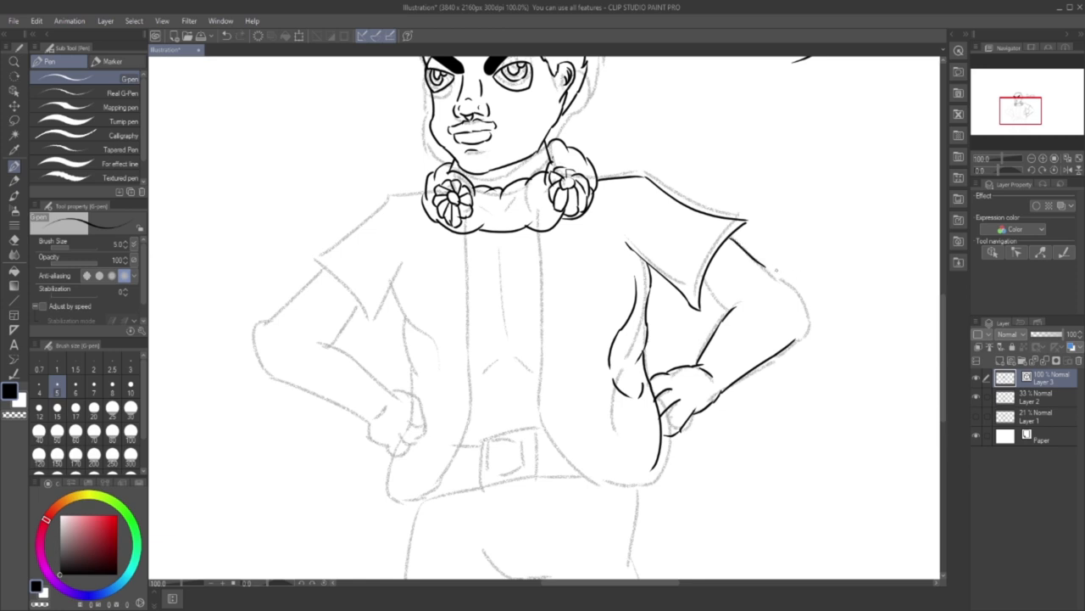
pyautogui.moveTo(763, 271); pyautogui.dragTo(801, 318)
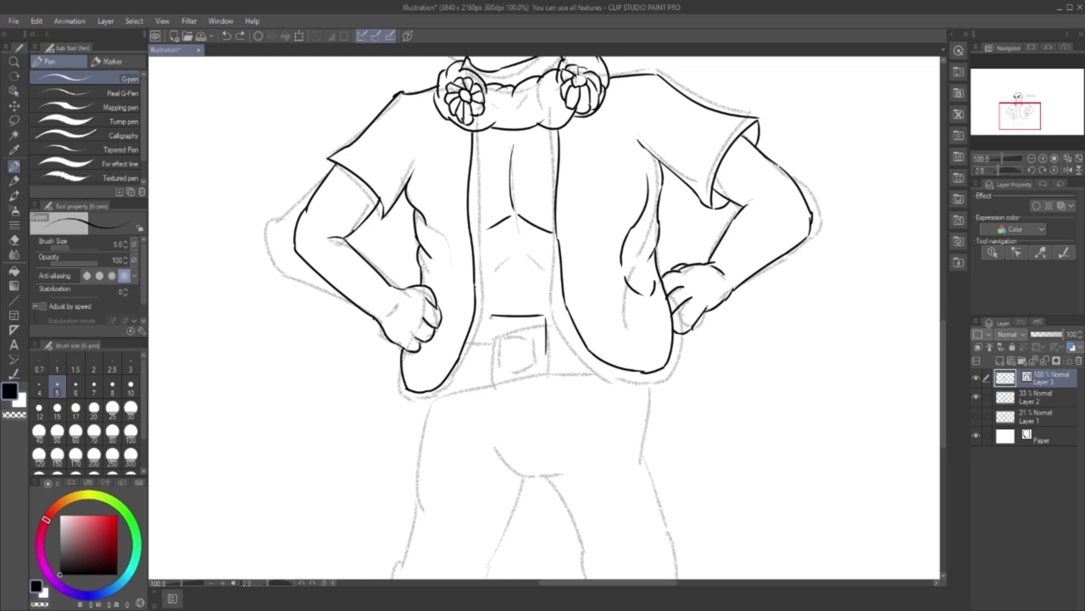
pyautogui.moveTo(490, 321); pyautogui.dragTo(546, 354)
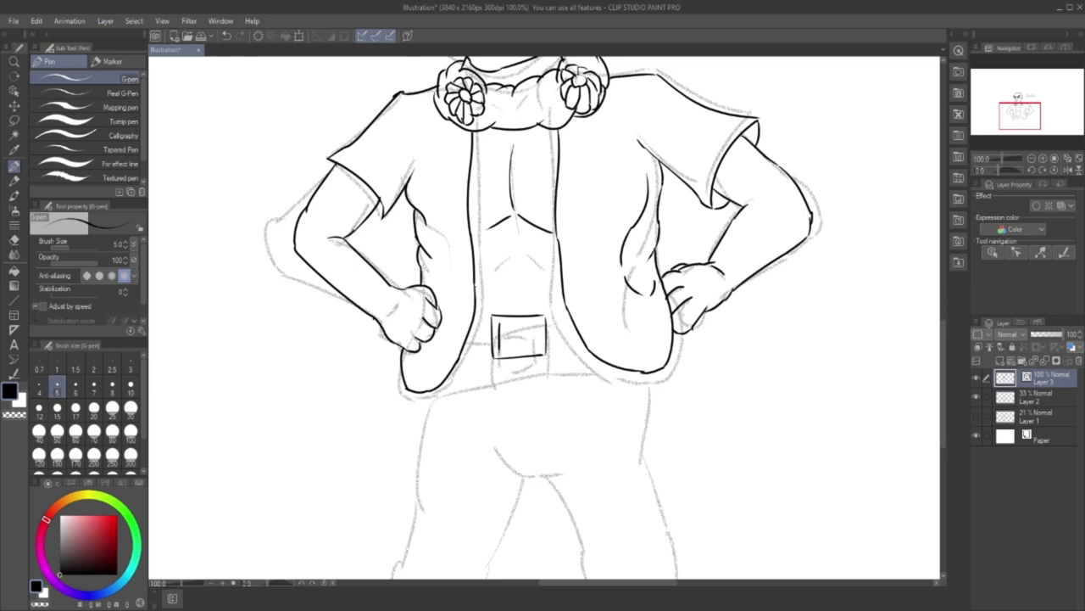
pyautogui.moveTo(500, 323); pyautogui.dragTo(538, 348)
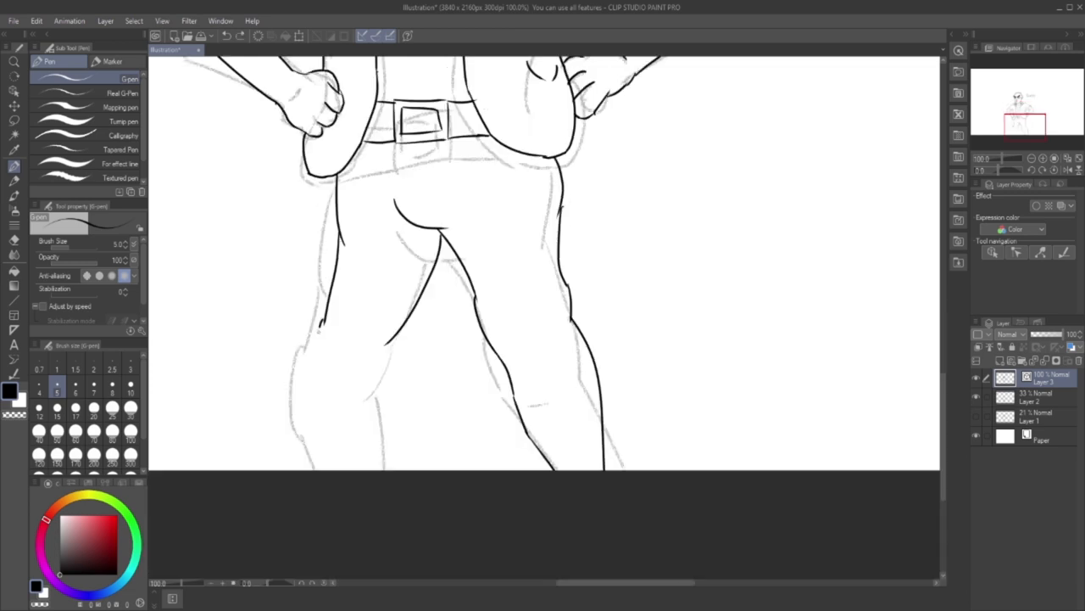
# Ink the left leg's inner contour, a knee crease and further leg details.
pyautogui.moveTo(316, 318); pyautogui.dragTo(339, 483)
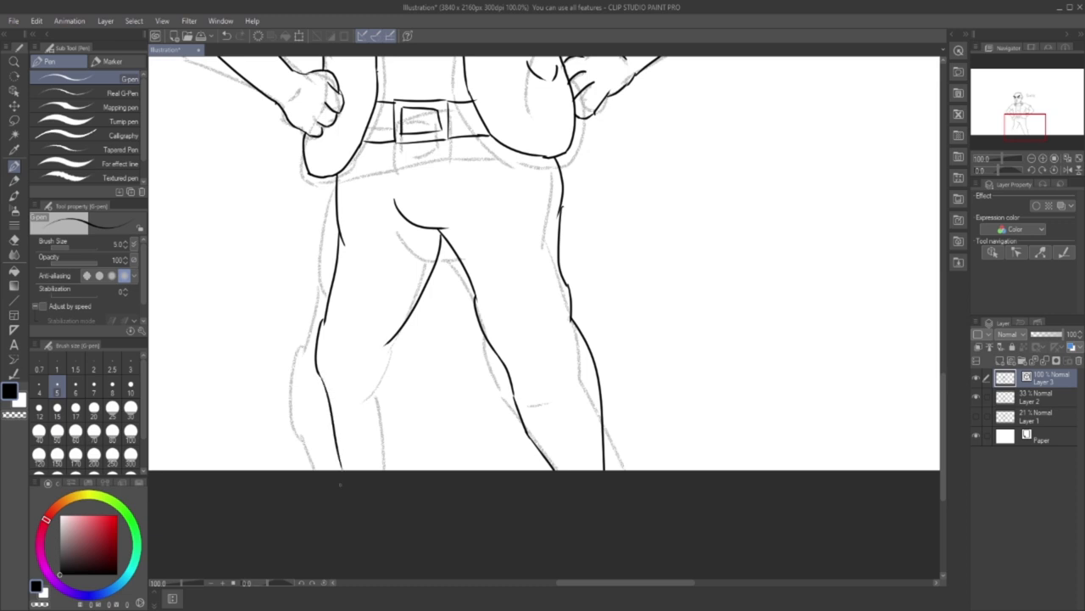
pyautogui.moveTo(386, 343); pyautogui.dragTo(396, 378)
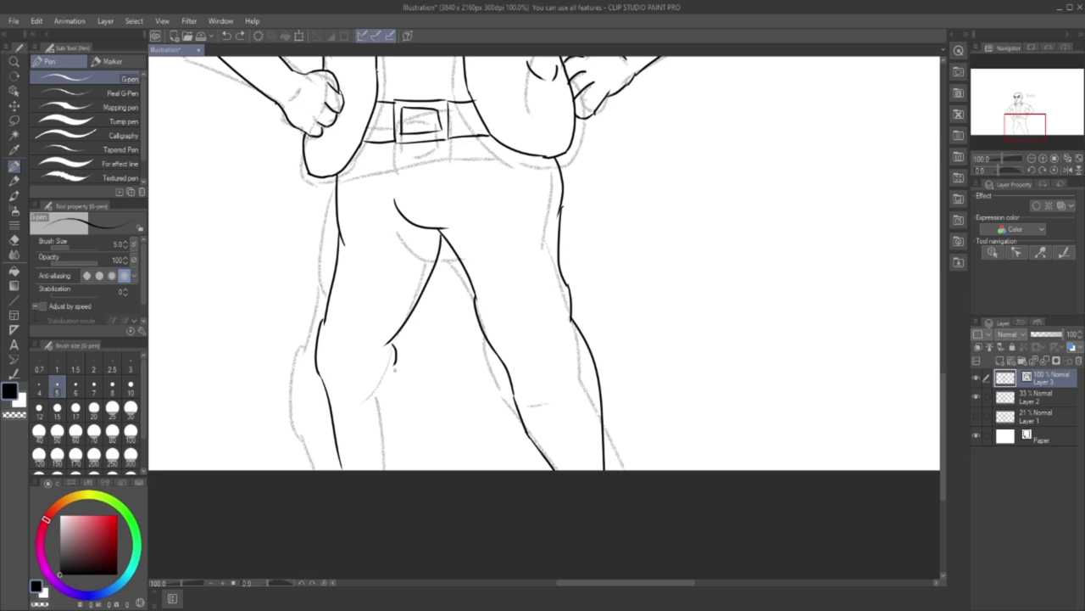
pyautogui.moveTo(393, 364); pyautogui.dragTo(385, 475)
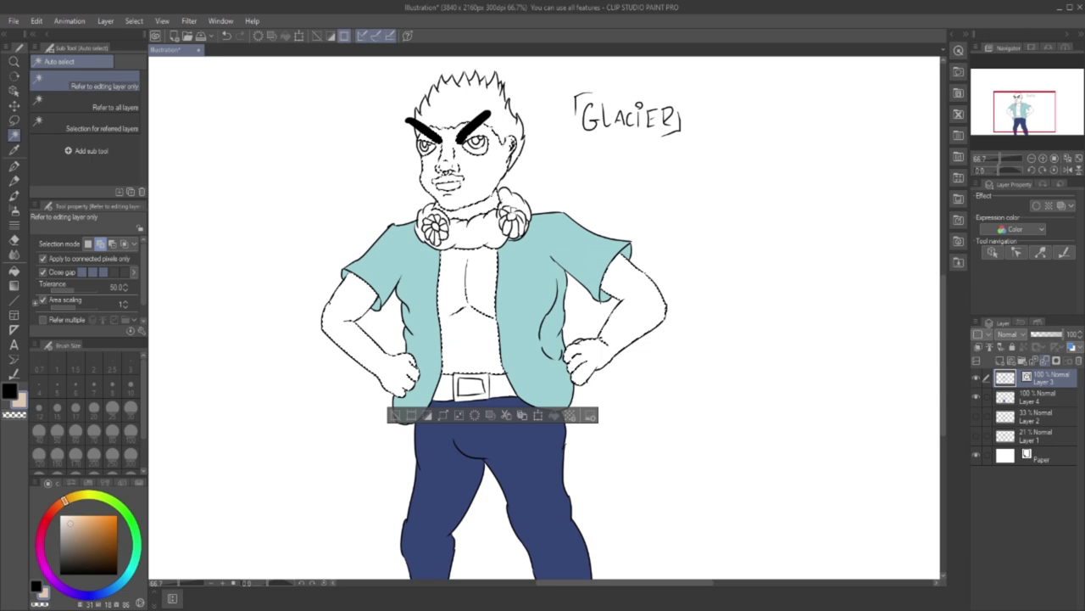
# Fill the face and neck with a flat pale peach skin tone on Layer 4, leaving the collar white.
pyautogui.click(1039, 397)
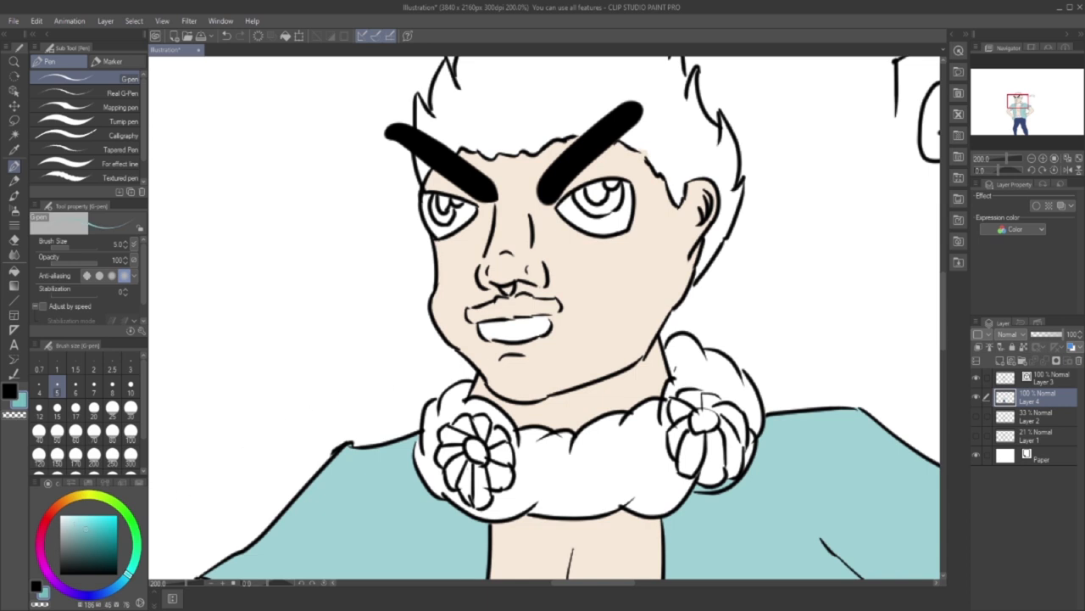
# Paint the lips purple and the fur collar green, with one white and one pale yellow flower.
pyautogui.click(472, 316)
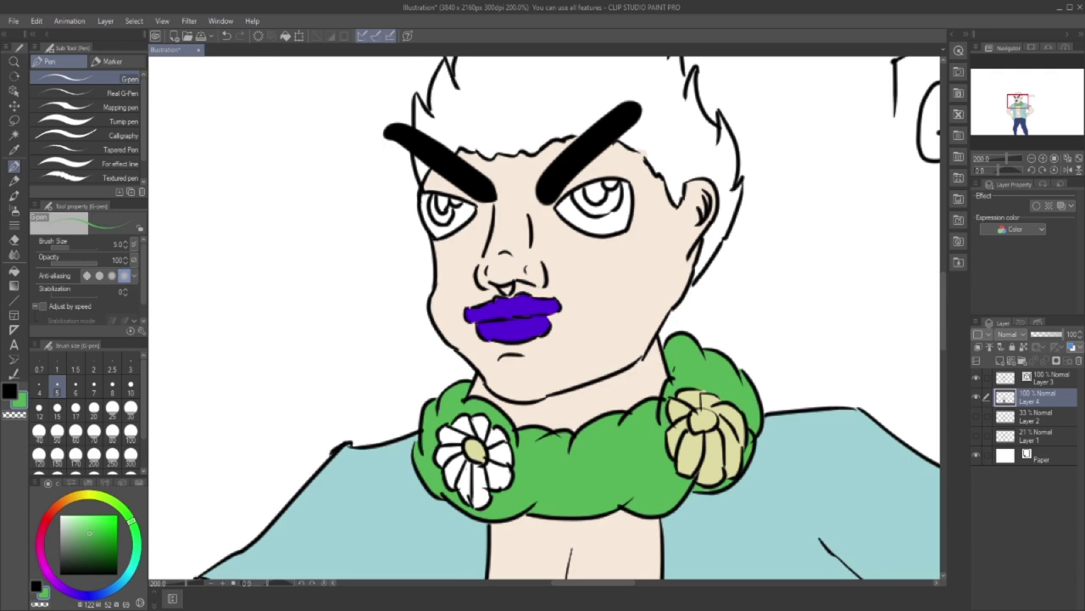
# Fill the spiky hair near-black grey and hide the Paper layer for transparency.
pyautogui.click(1047, 378)
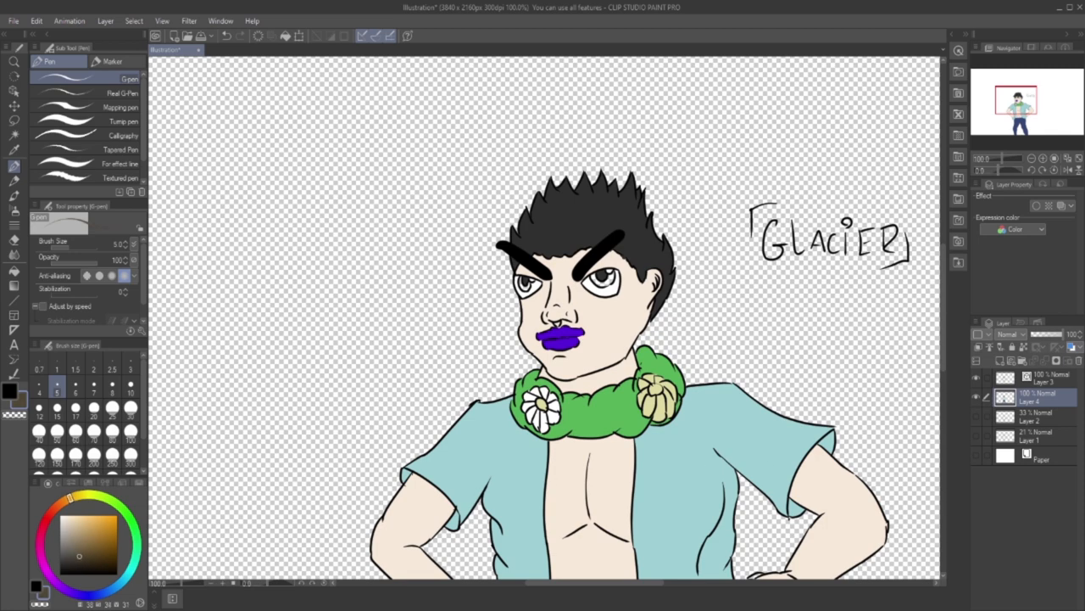
# Auto-select both irises on the ink layer and fill them brown on Layer 4.
pyautogui.click(1043, 377)
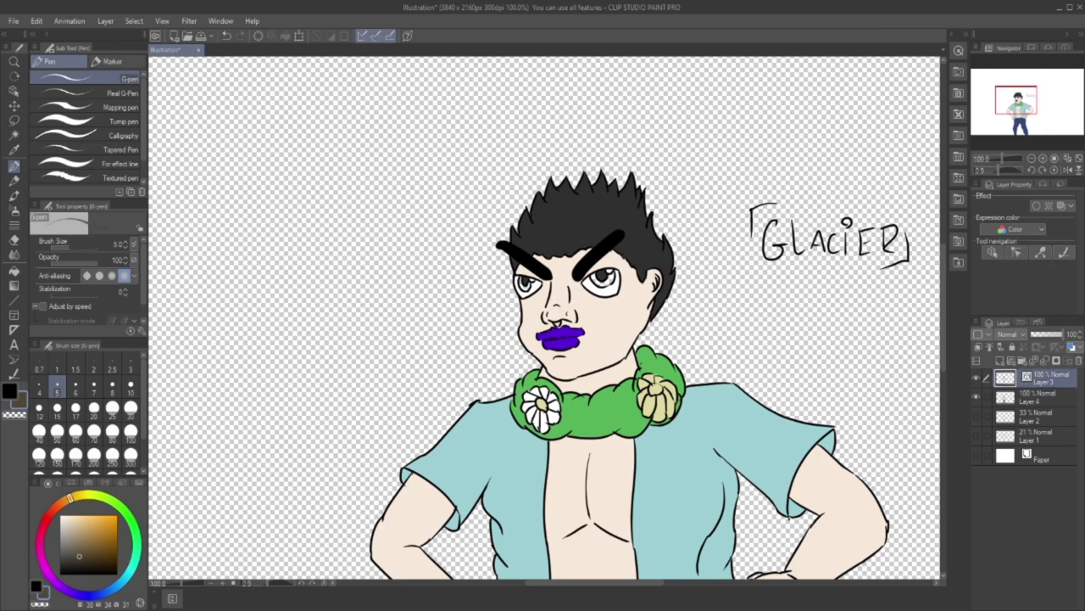
pyautogui.click(14, 135)
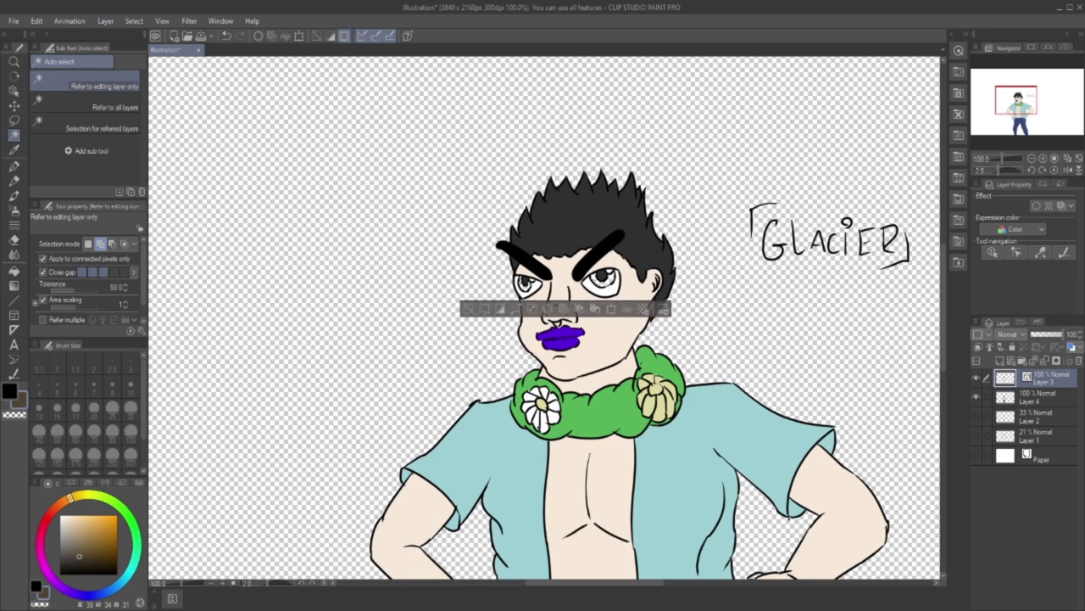
pyautogui.click(1035, 397)
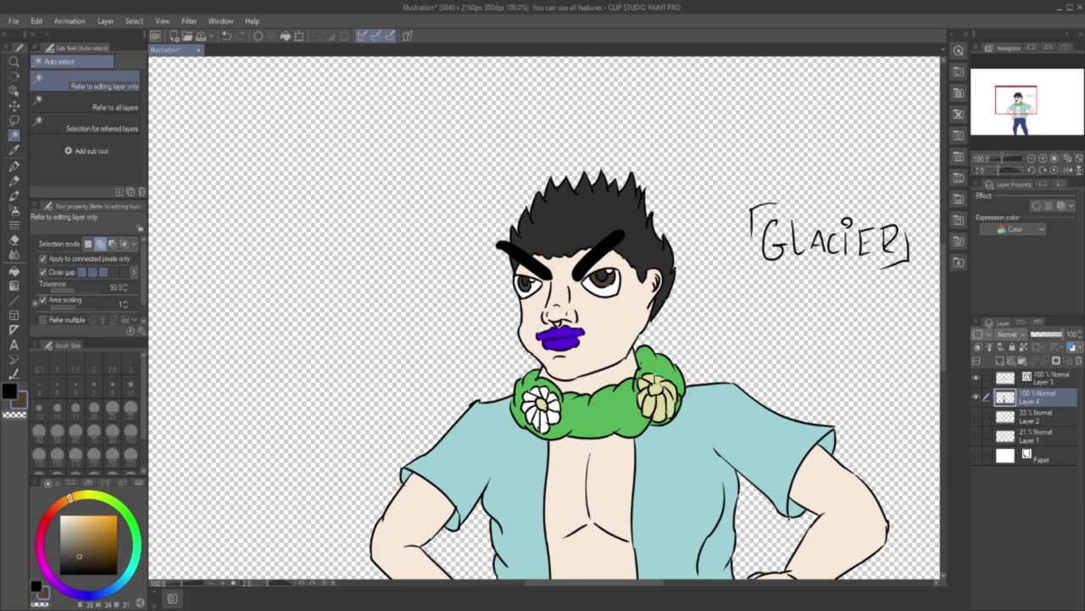
pyautogui.scroll(-3)
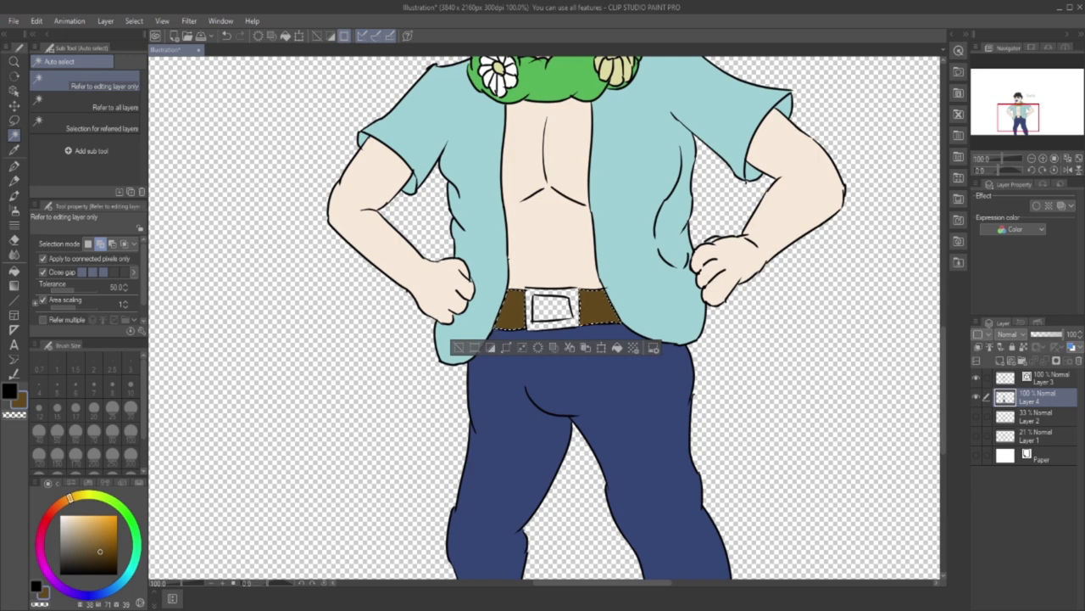
# Auto-select the belt and buckle, filling the plate brown and the frame light grey.
pyautogui.click(1043, 379)
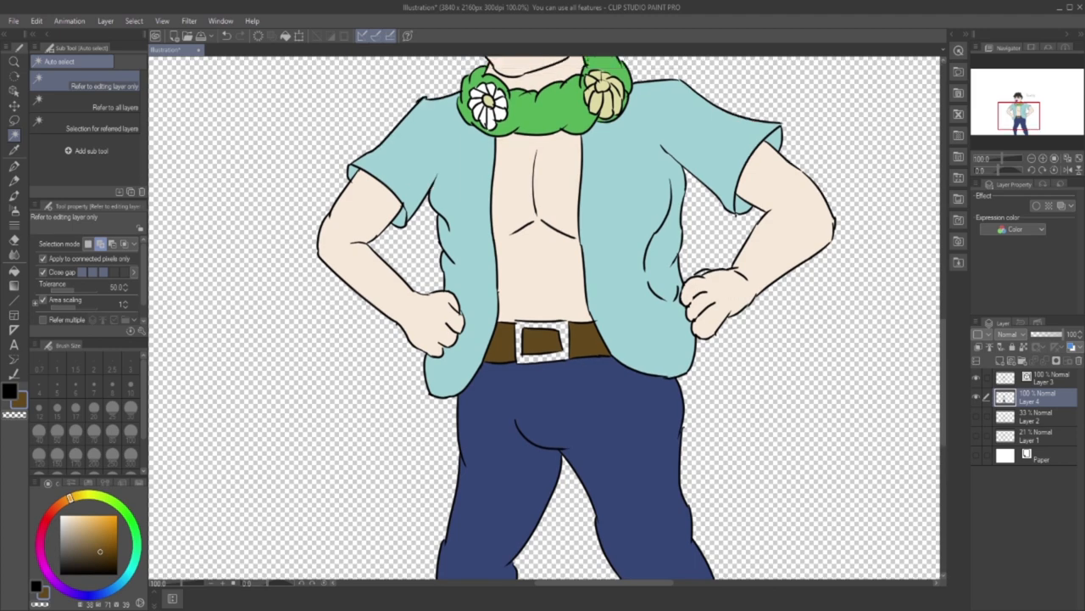
pyautogui.click(1043, 379)
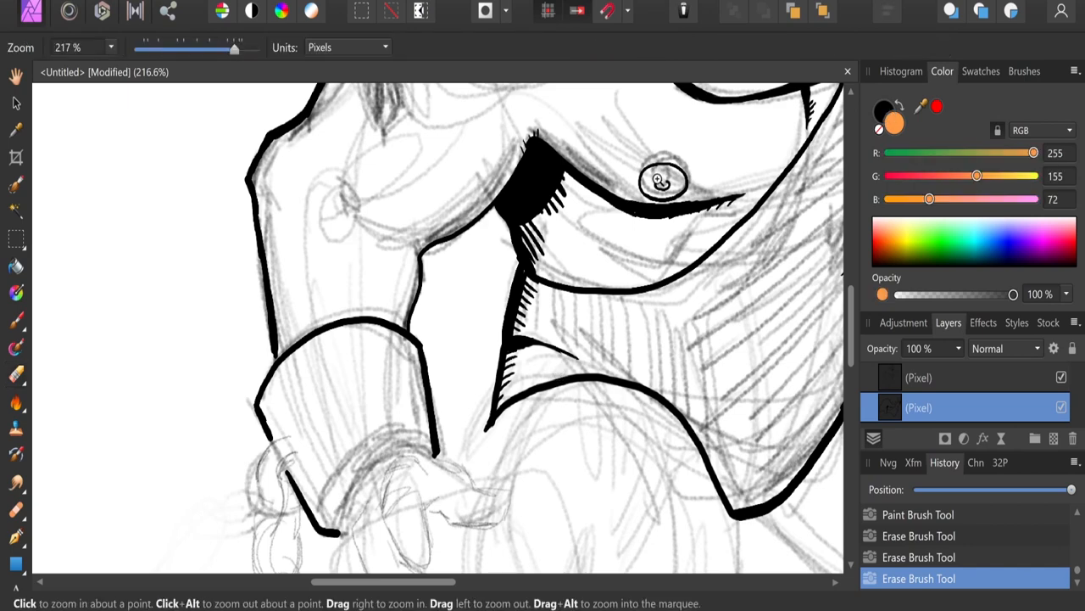
pyautogui.moveTo(643, 271)
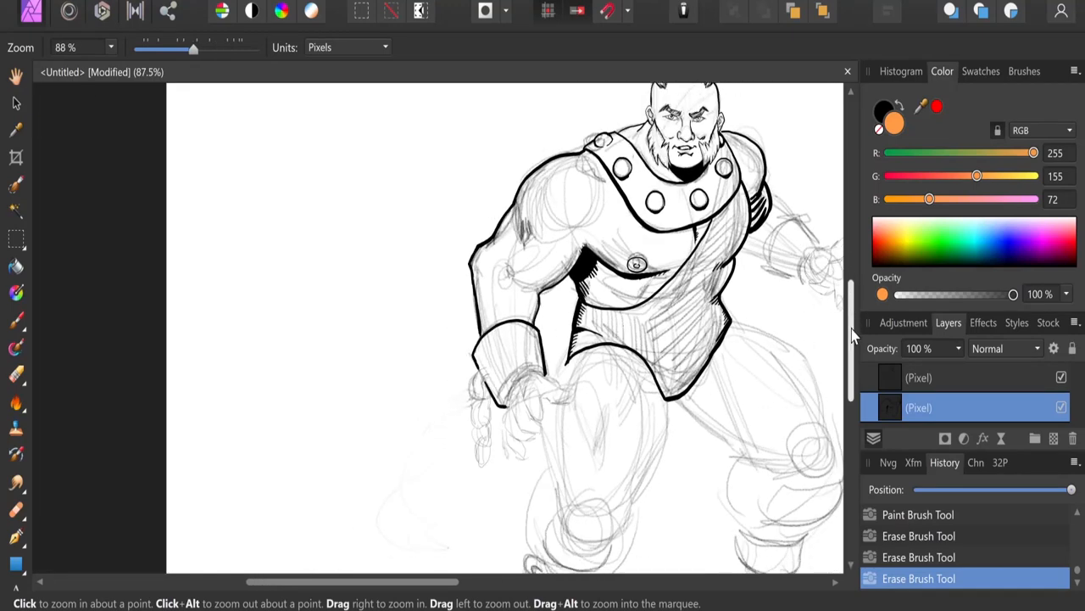
# Zoom out and ink the front leg's black contour with hatching on thigh and boot.
pyautogui.scroll(-3)
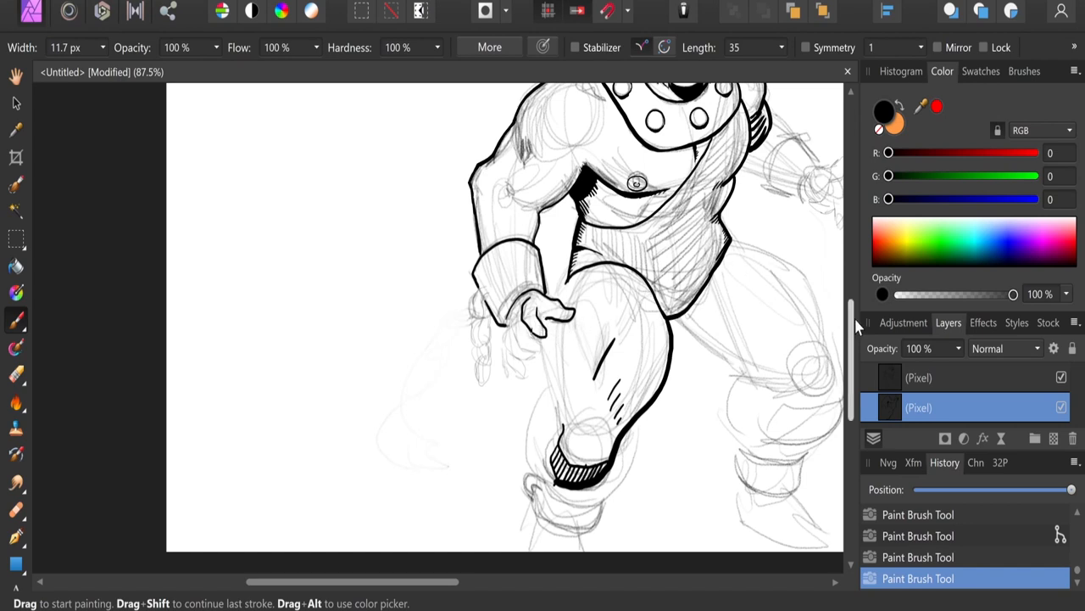
# Ink the right leg's inner thigh, outer thigh and below-knee contours with the 11.7 px black brush.
pyautogui.scroll(-3)
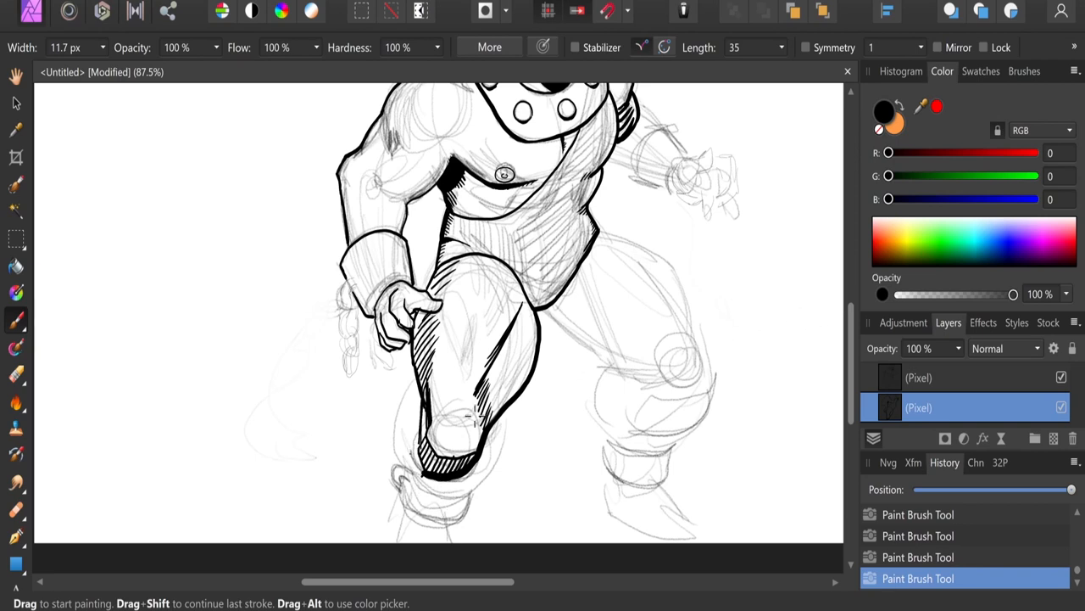
pyautogui.moveTo(623, 418)
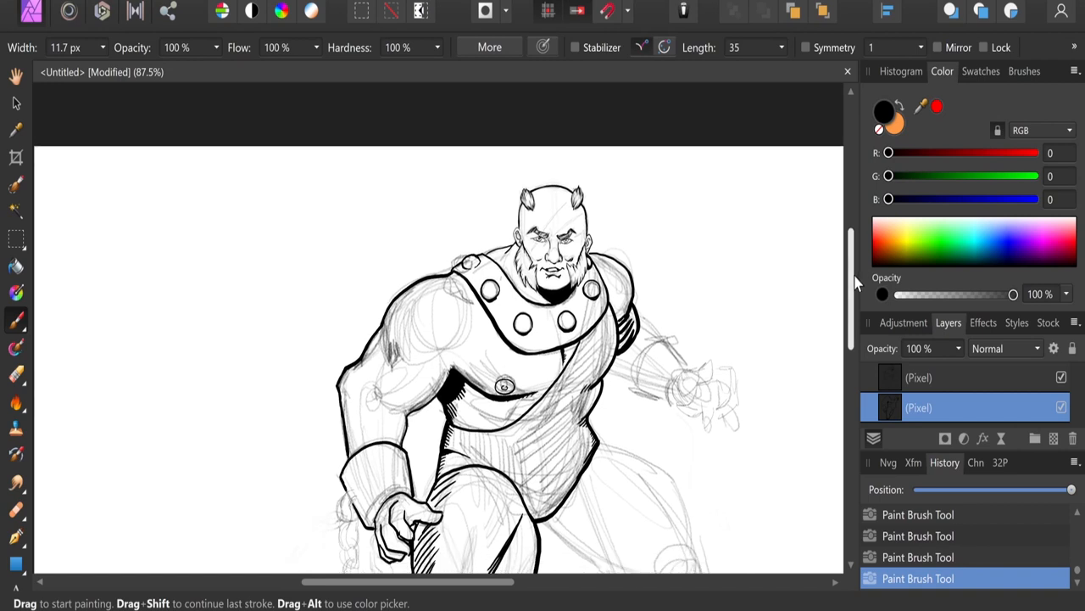
pyautogui.scroll(-3)
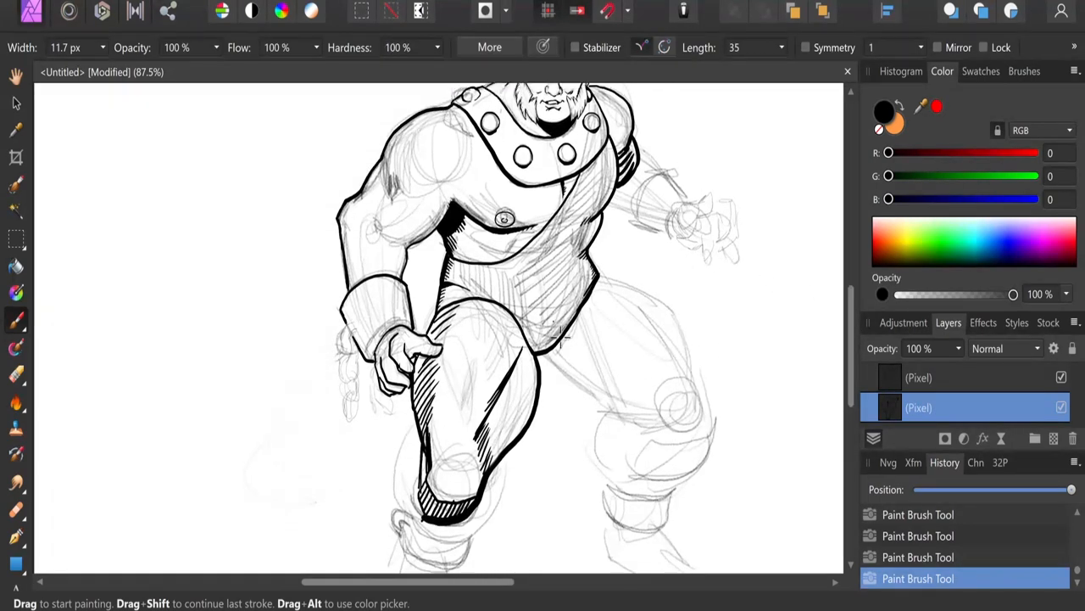
pyautogui.moveTo(559, 360)
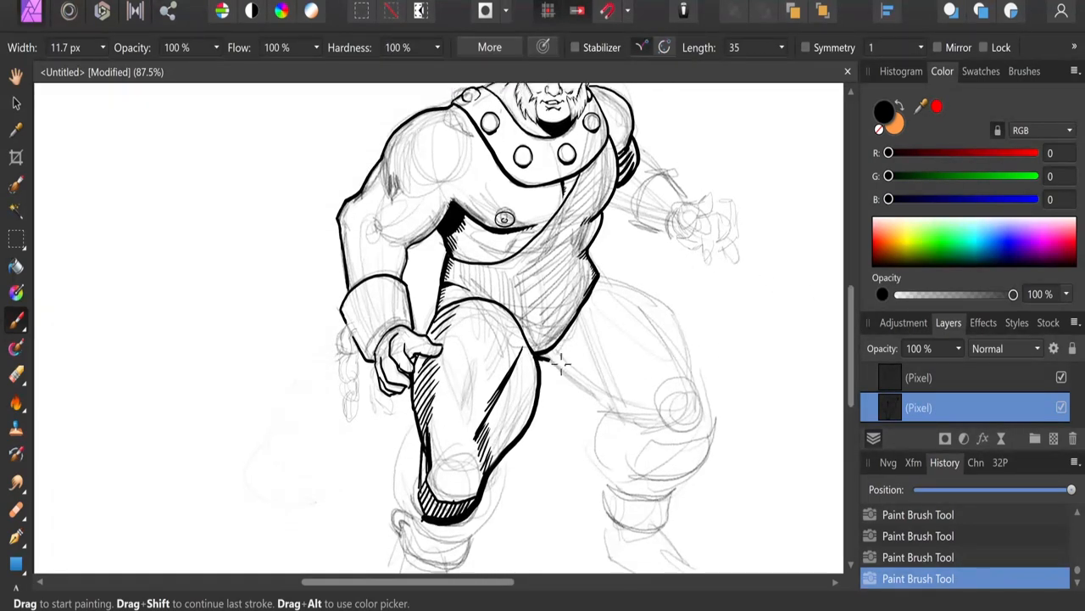
pyautogui.moveTo(551, 356); pyautogui.dragTo(594, 395)
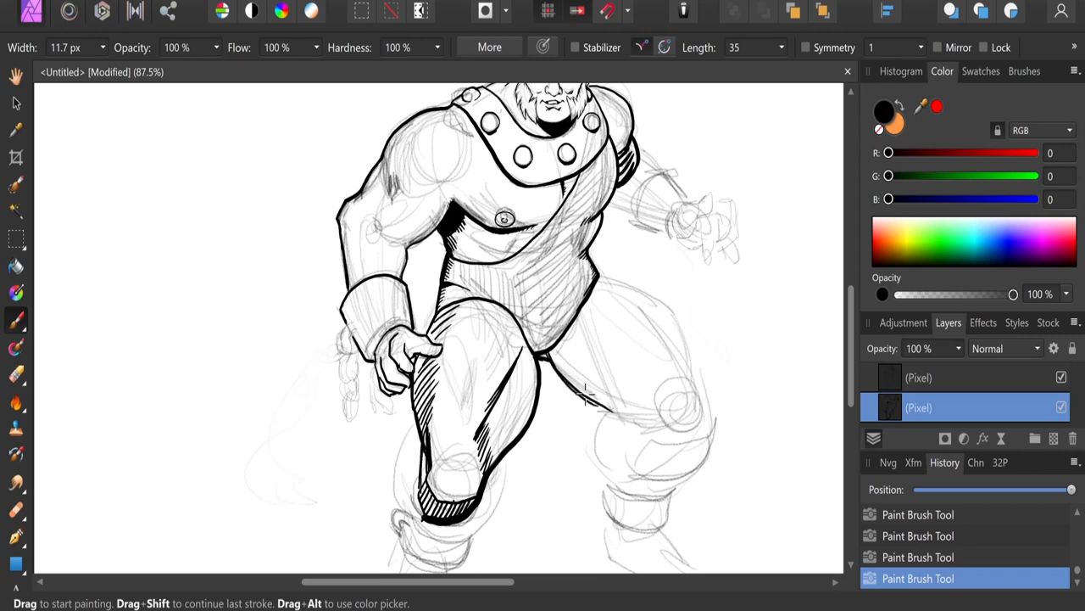
pyautogui.moveTo(581, 407); pyautogui.dragTo(657, 420)
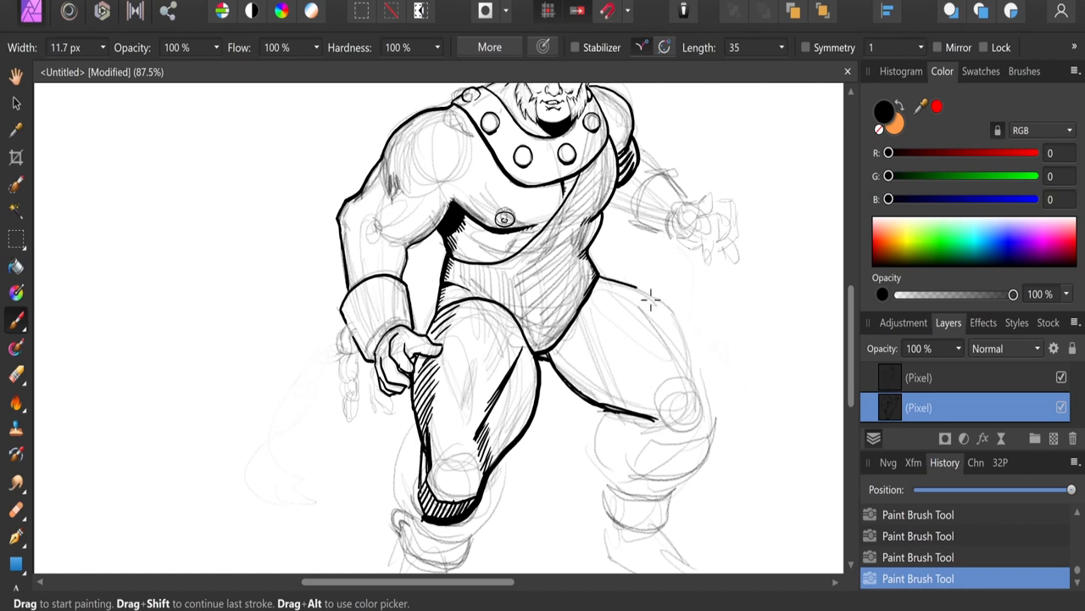
pyautogui.moveTo(594, 275); pyautogui.dragTo(670, 306)
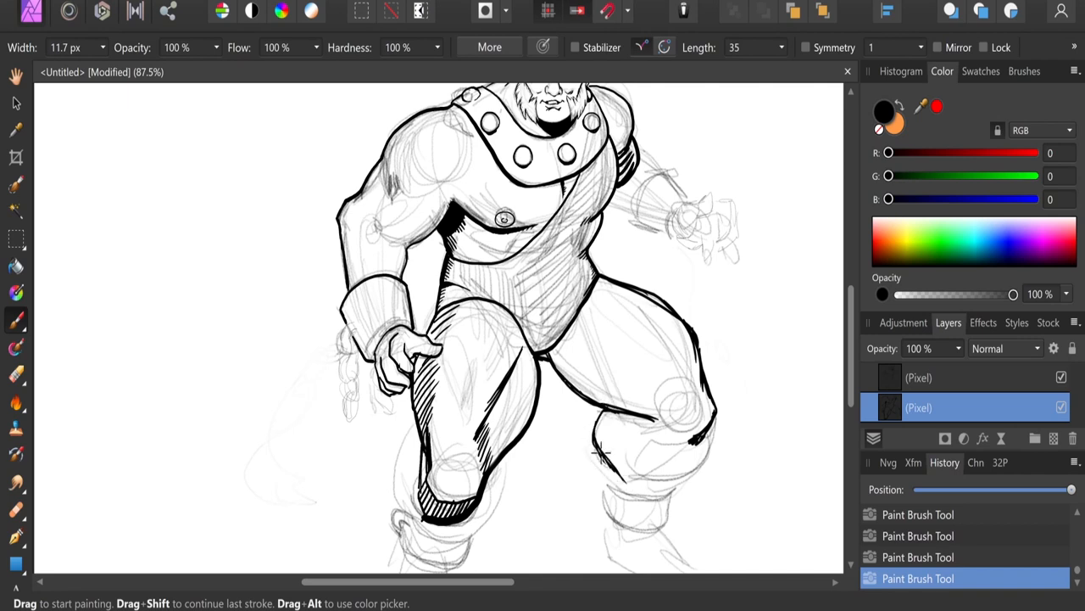
pyautogui.moveTo(602, 454); pyautogui.dragTo(687, 458)
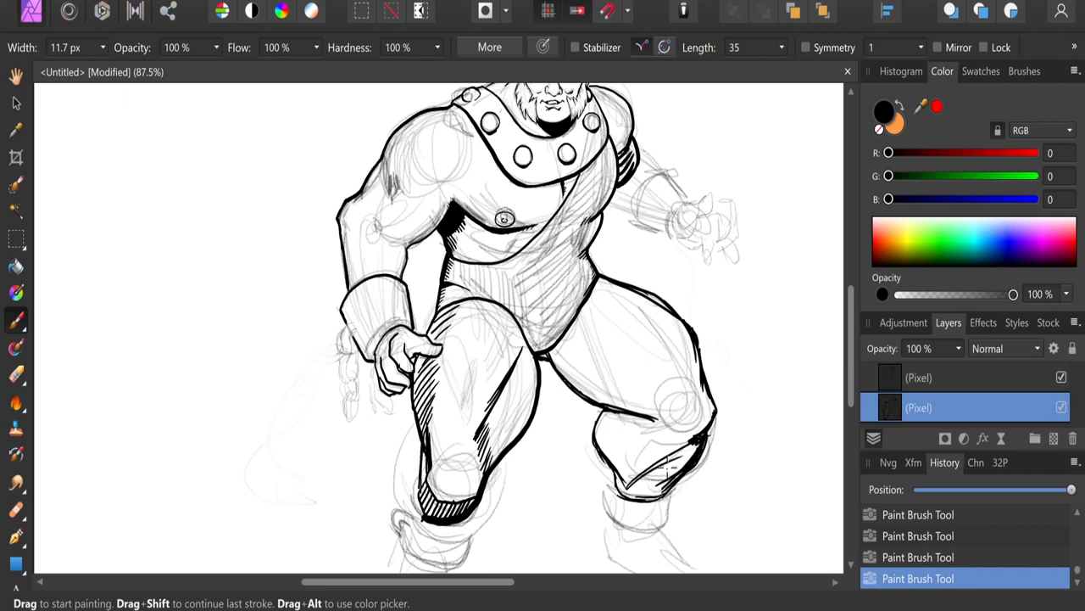
pyautogui.moveTo(666, 464)
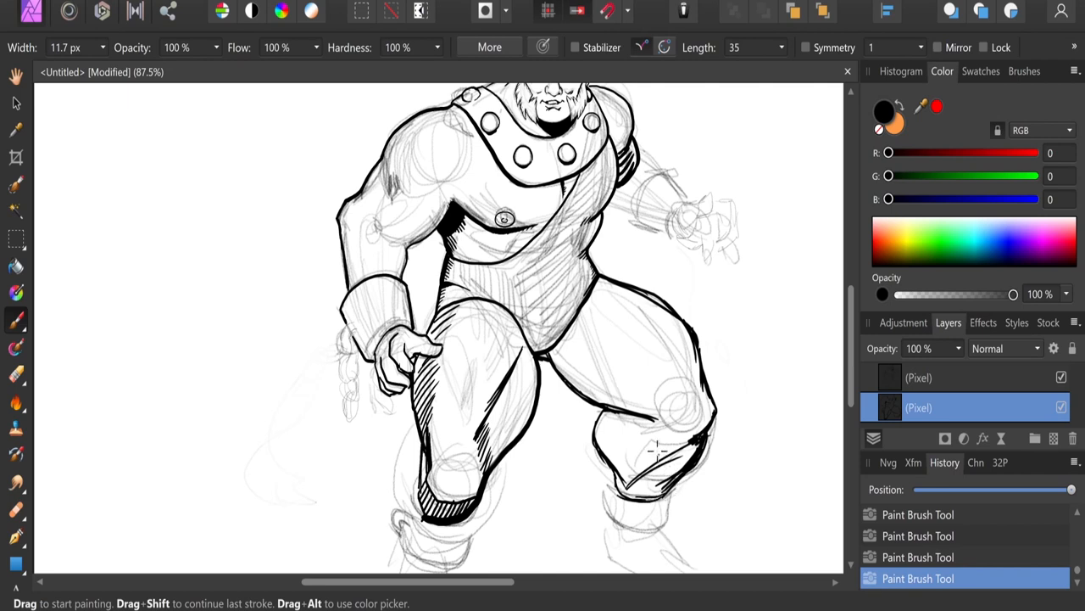